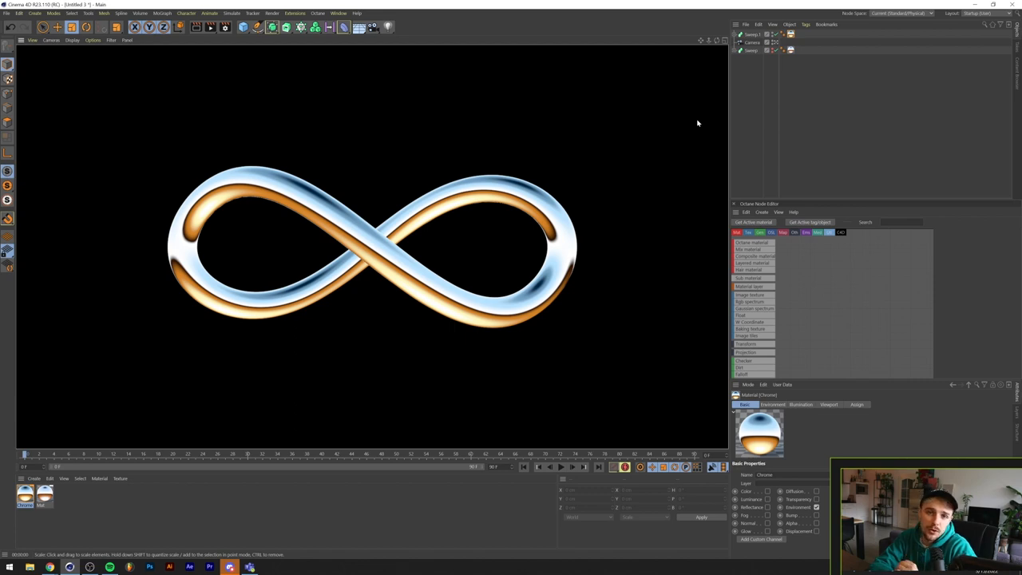
Browse the Desert Chrome Tumblr feed, view the Sands of Time cover large, then return
left_click(752, 34)
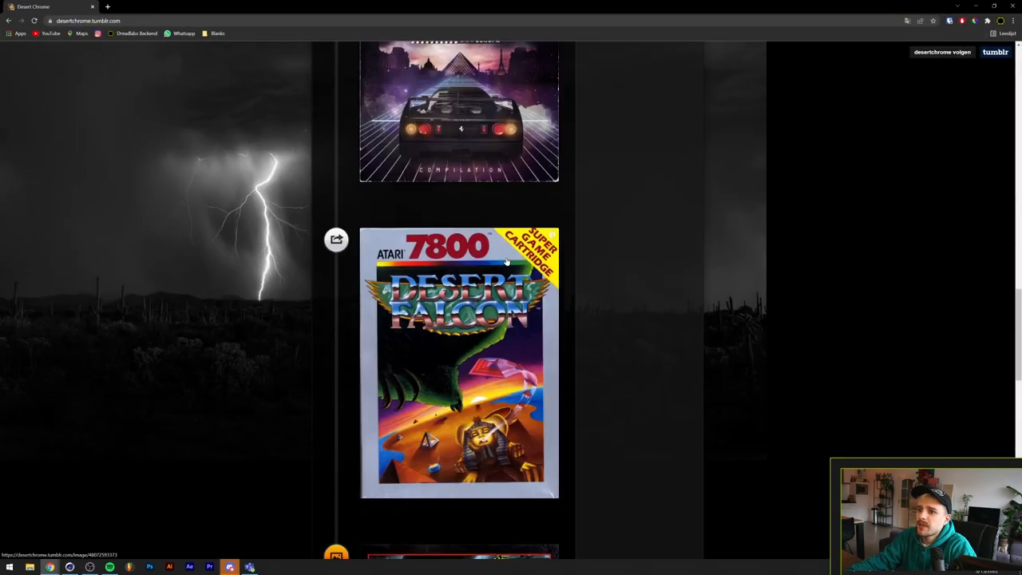
scroll("down", 3)
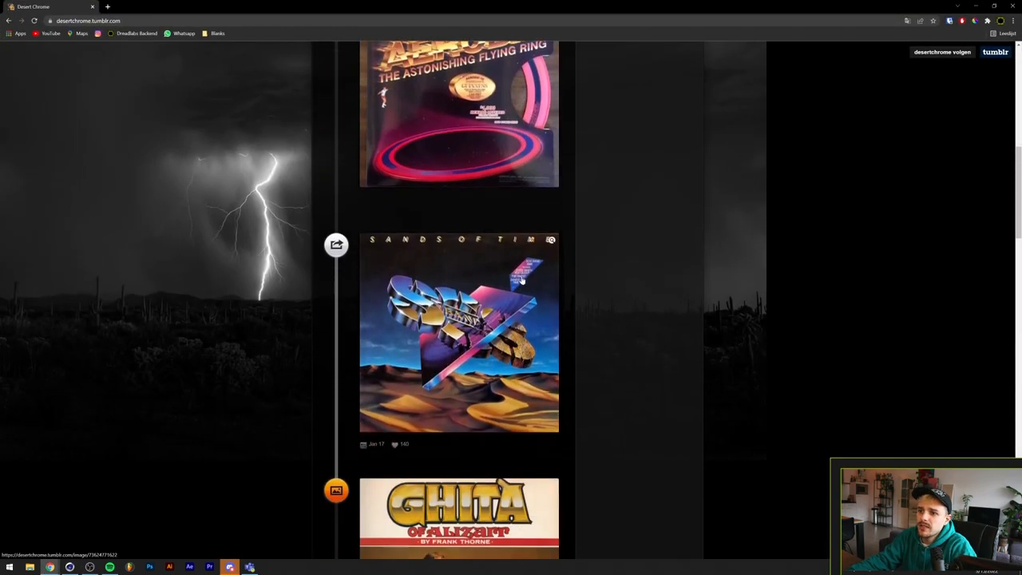
left_click(459, 334)
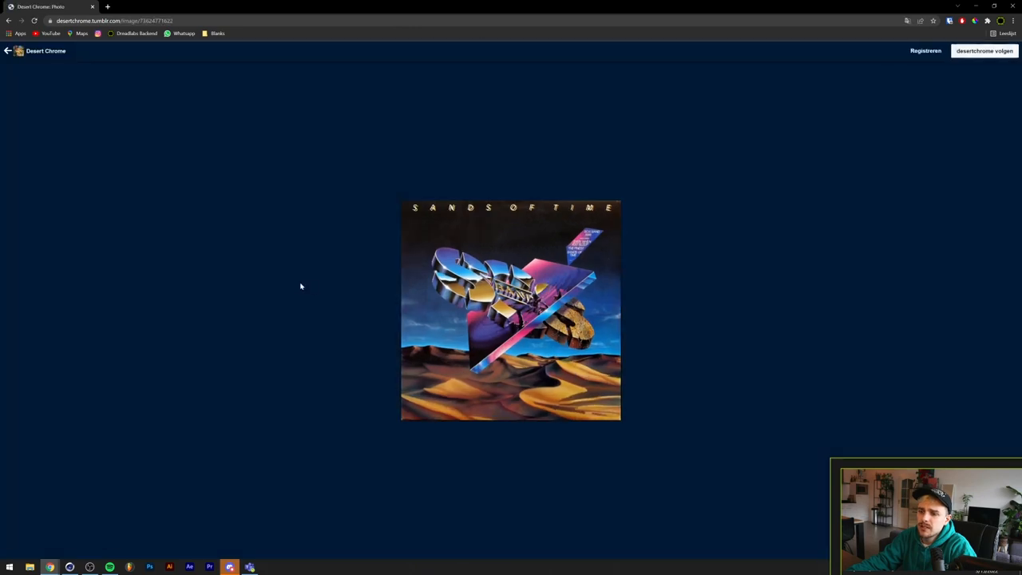
mouse_move(336, 361)
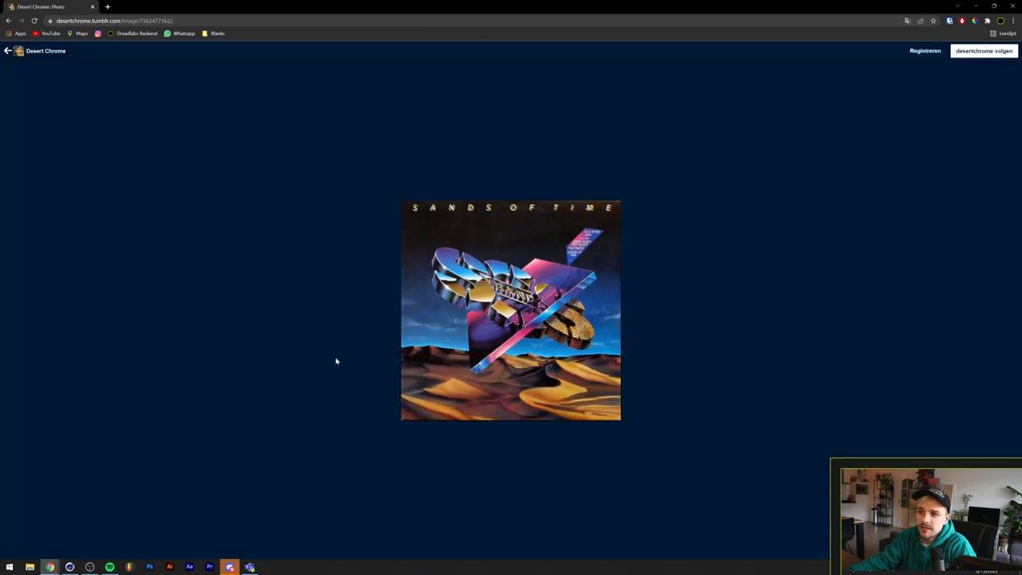
mouse_move(339, 336)
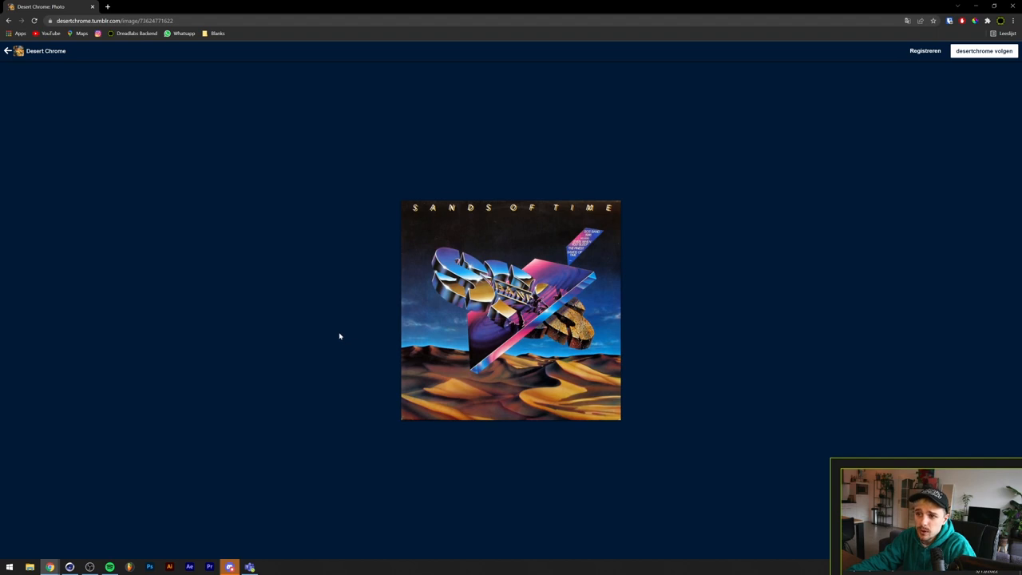
left_click(8, 50)
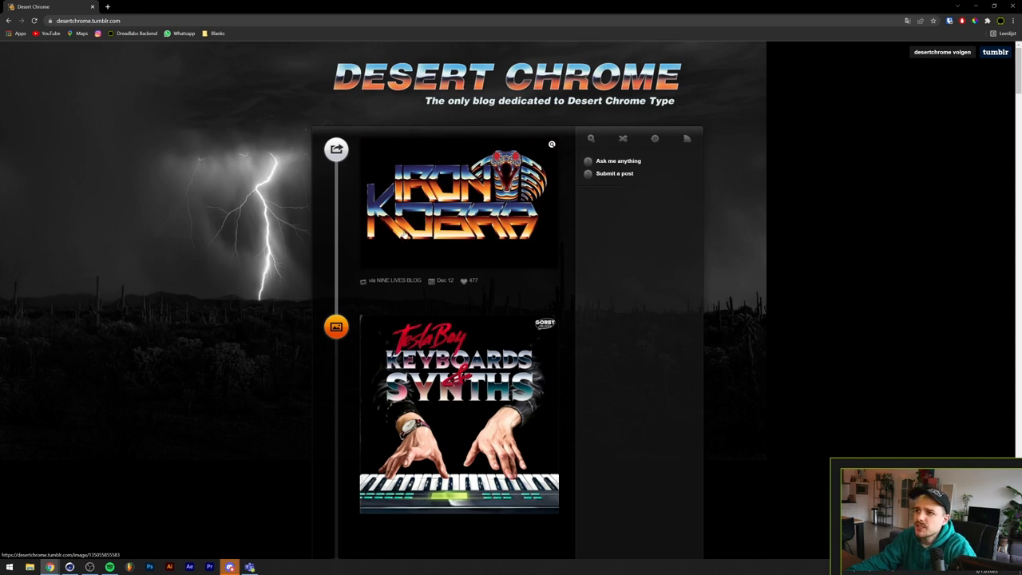
mouse_move(393, 262)
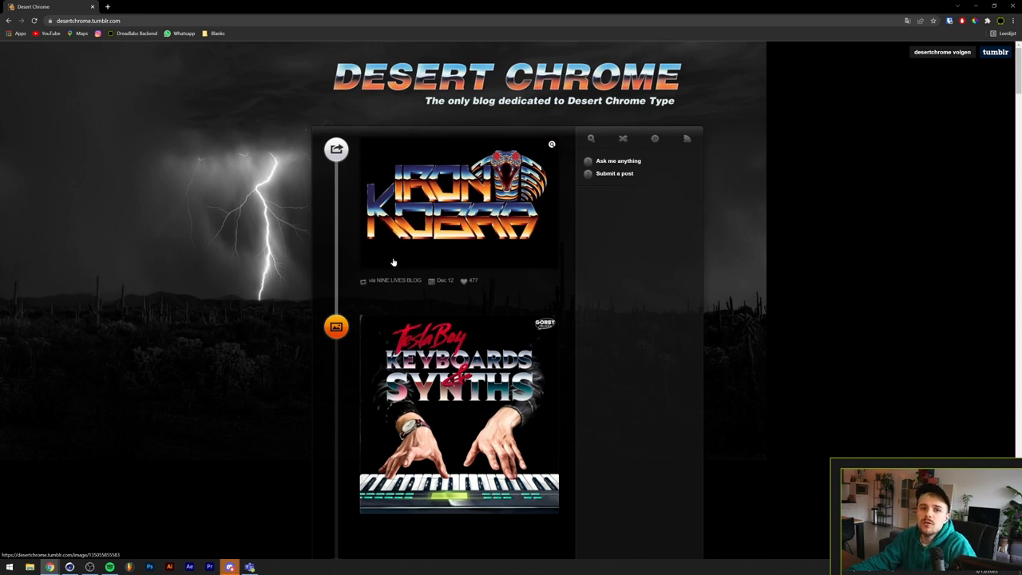
mouse_move(179, 388)
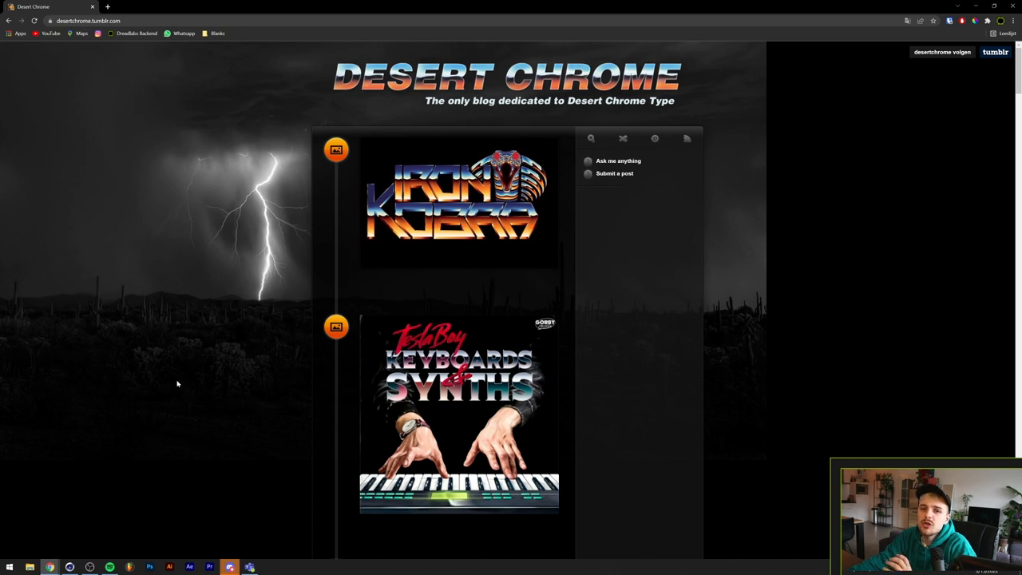
mouse_move(200, 381)
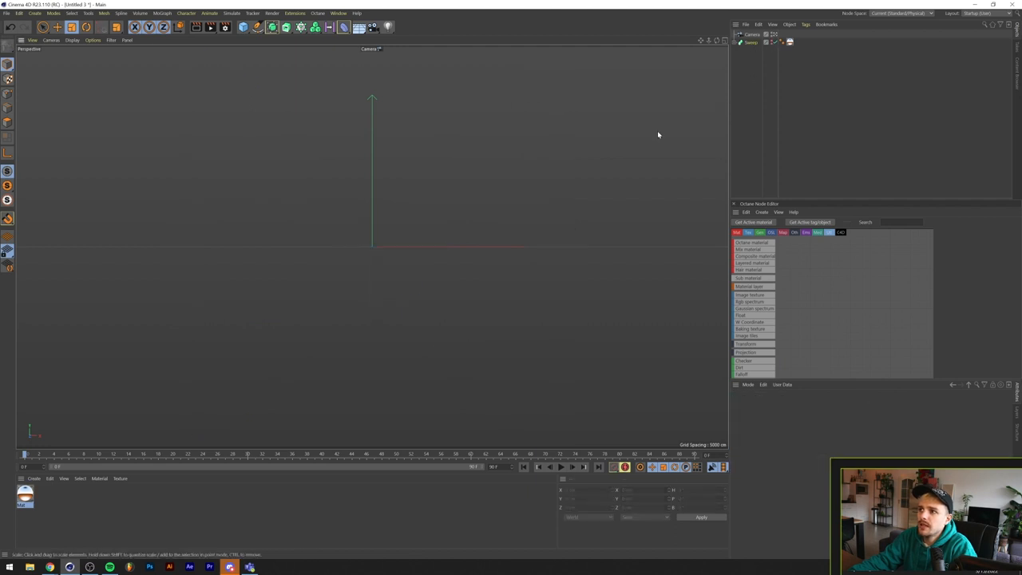
mouse_move(249, 119)
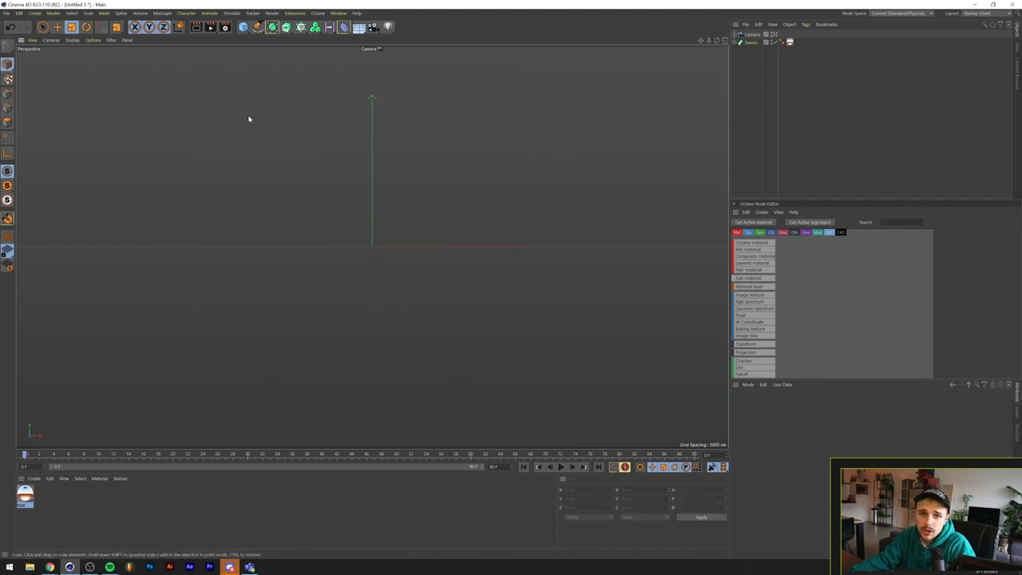
Open the spline shapes palette in Cinema 4D
left_click(258, 26)
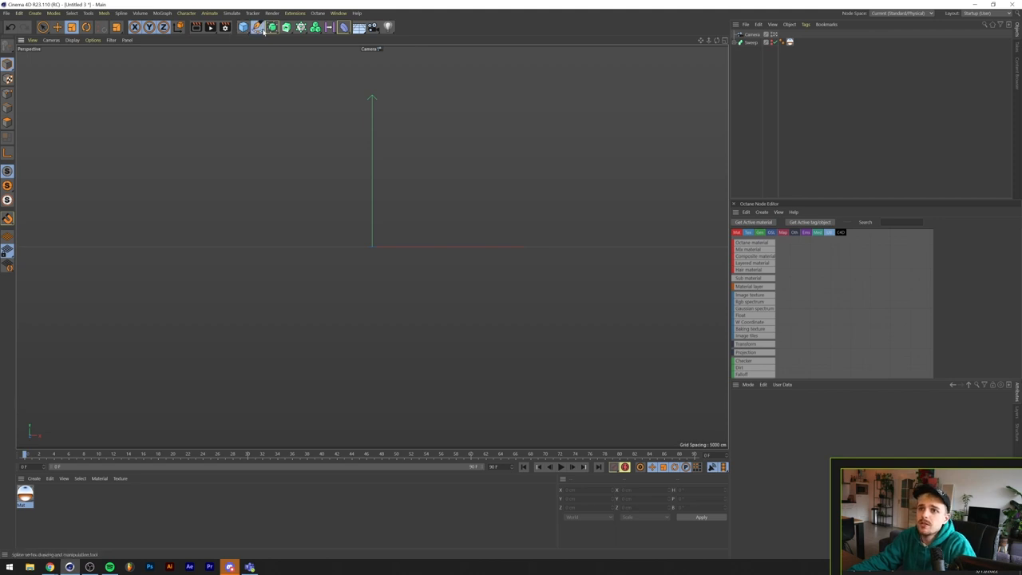
Add a Circle spline with a child Twist deformer set to a 180° angle
left_click(257, 27)
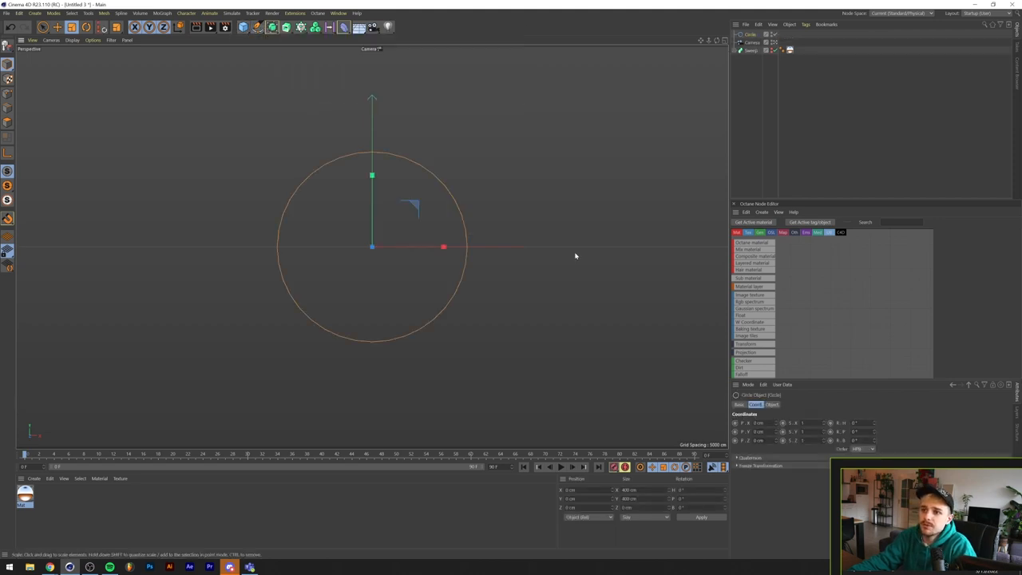
mouse_move(343, 26)
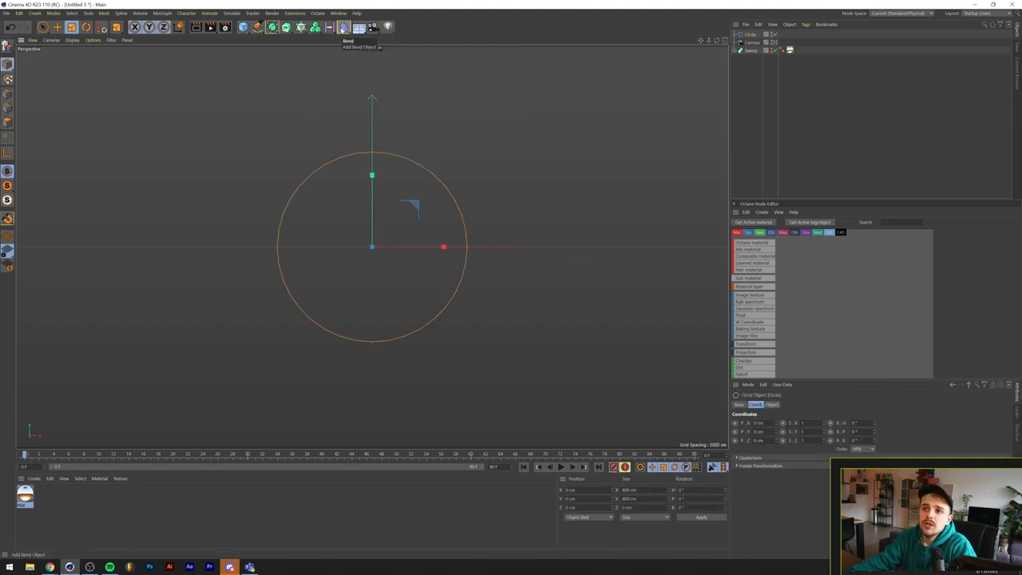
left_click(343, 27)
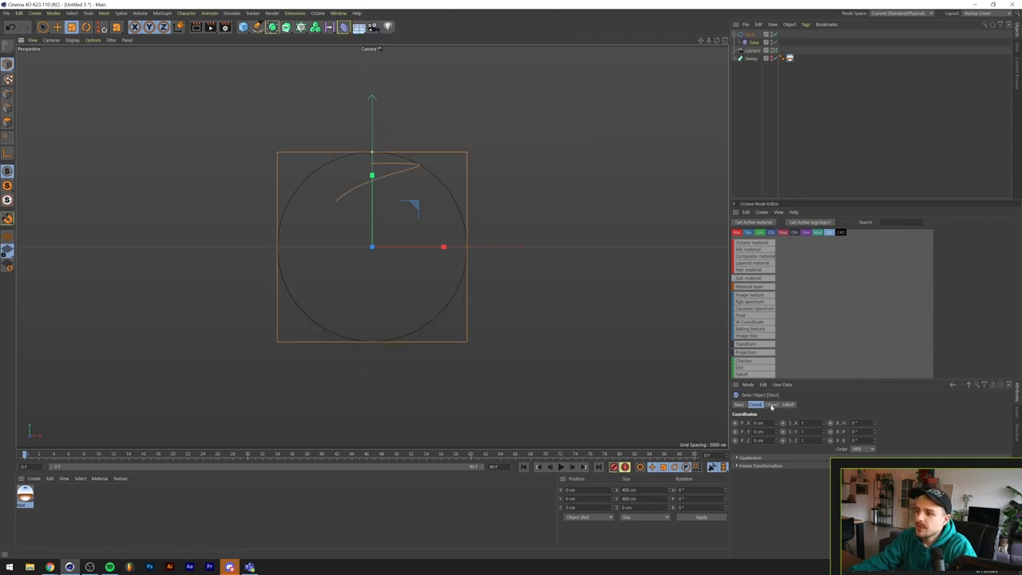
left_click(772, 405)
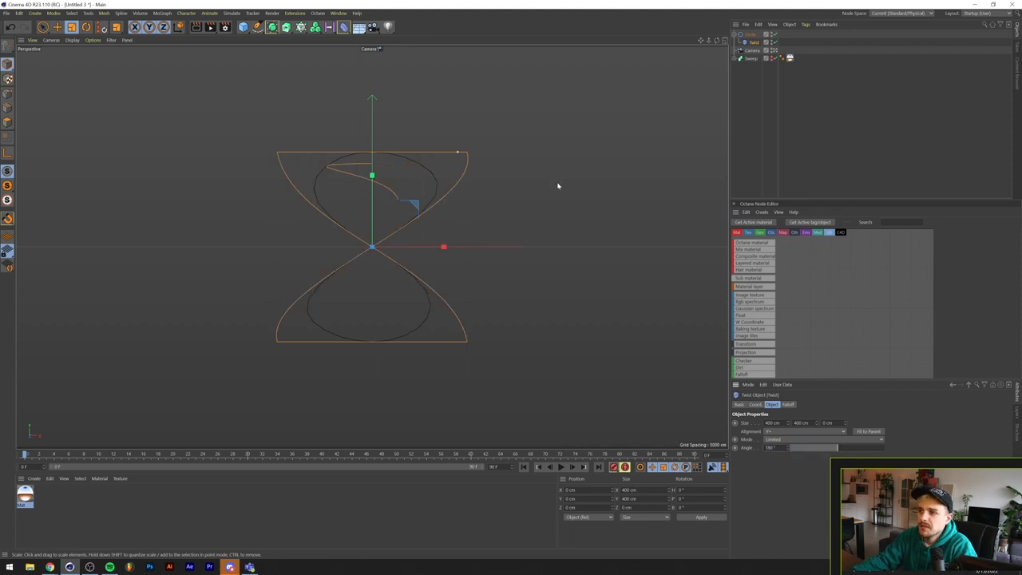
left_click(751, 34)
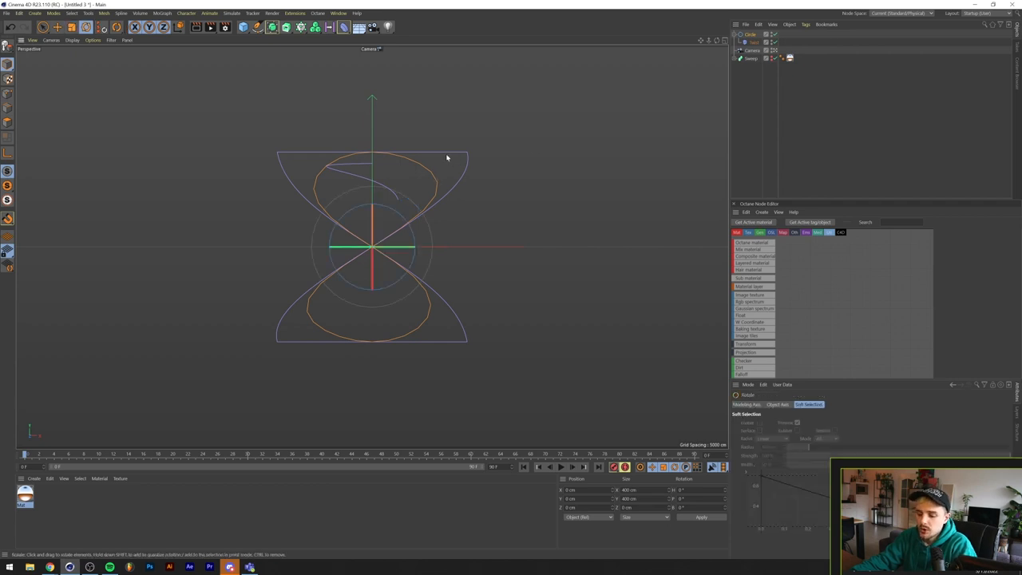
Rotate the twisted circle 90° and stretch it horizontally into a figure-eight
left_click_drag(447, 158, 432, 262)
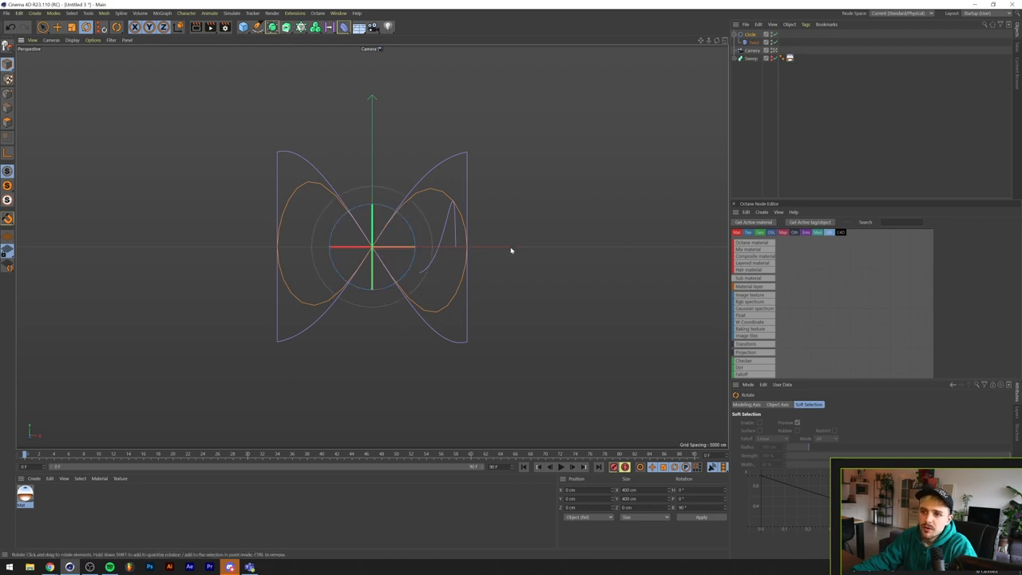
mouse_move(424, 210)
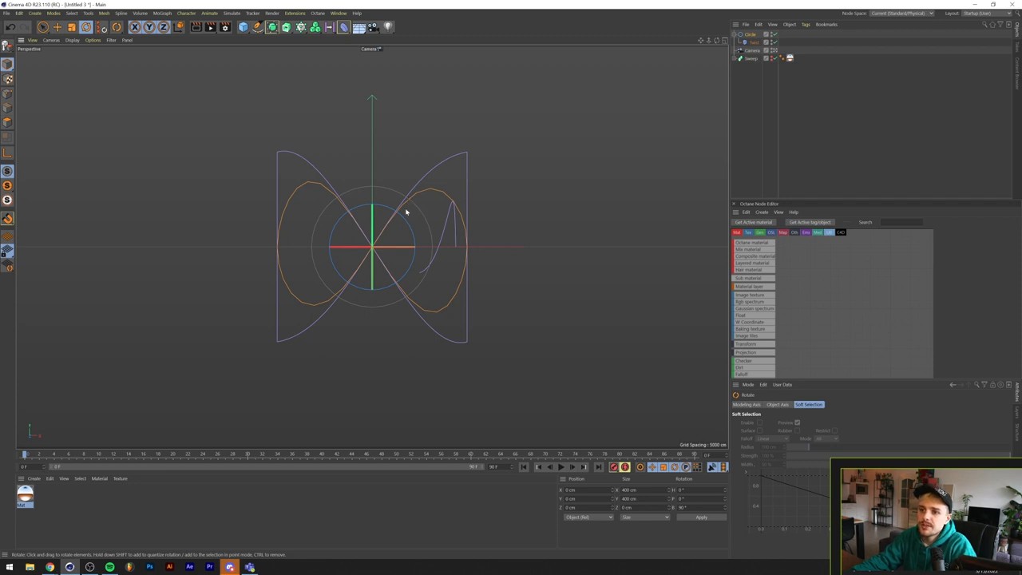
left_click(752, 41)
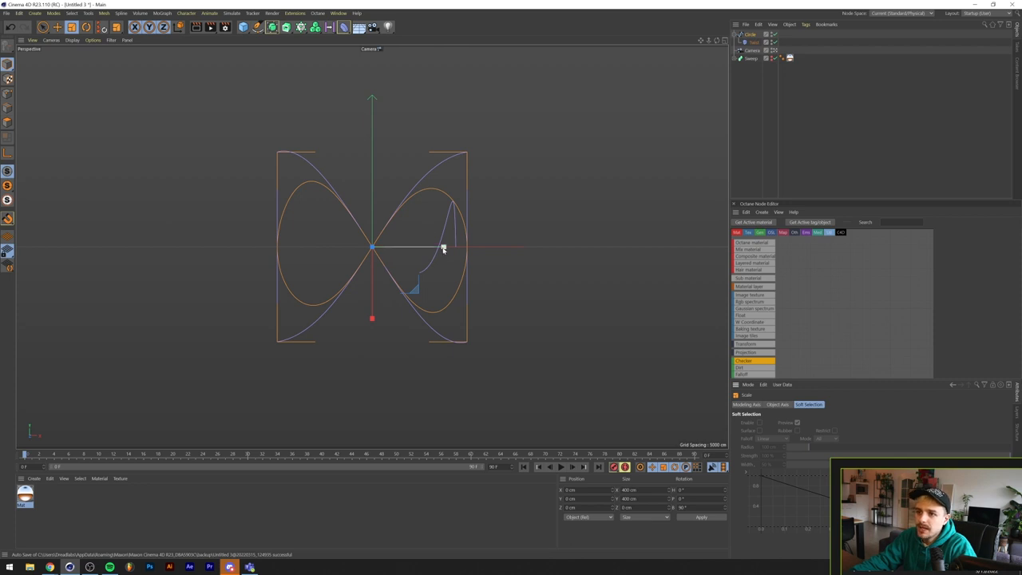
left_click_drag(443, 246, 520, 246)
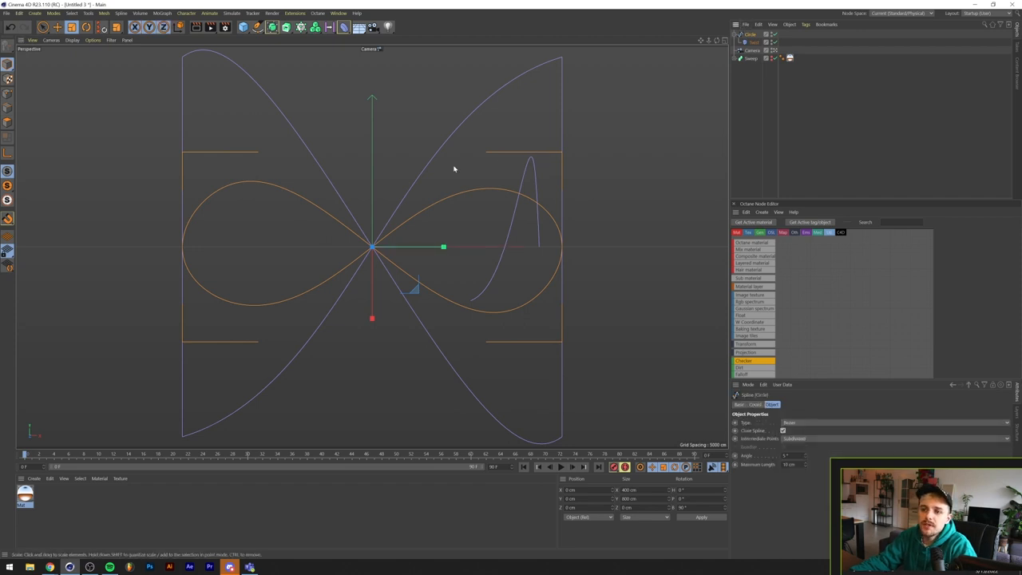
mouse_move(254, 87)
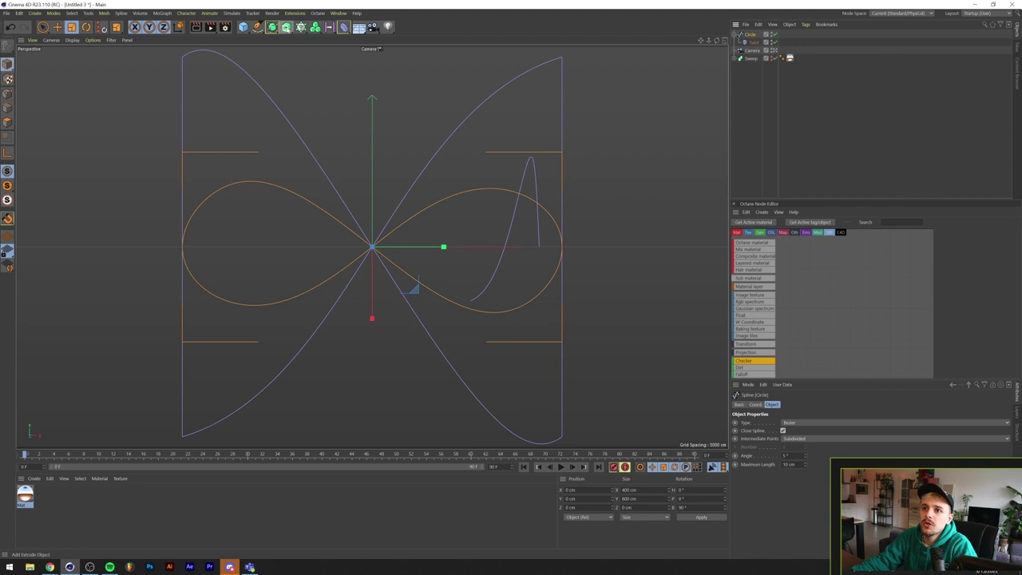
Add a Sweep that runs a 30 cm Circle profile along the infinity spline
left_click(285, 26)
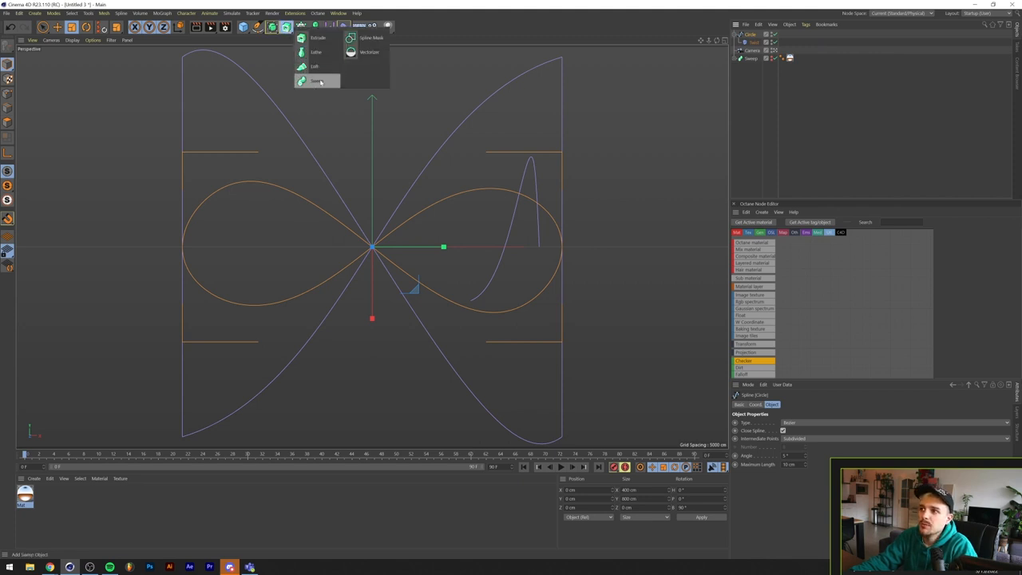
left_click(314, 81)
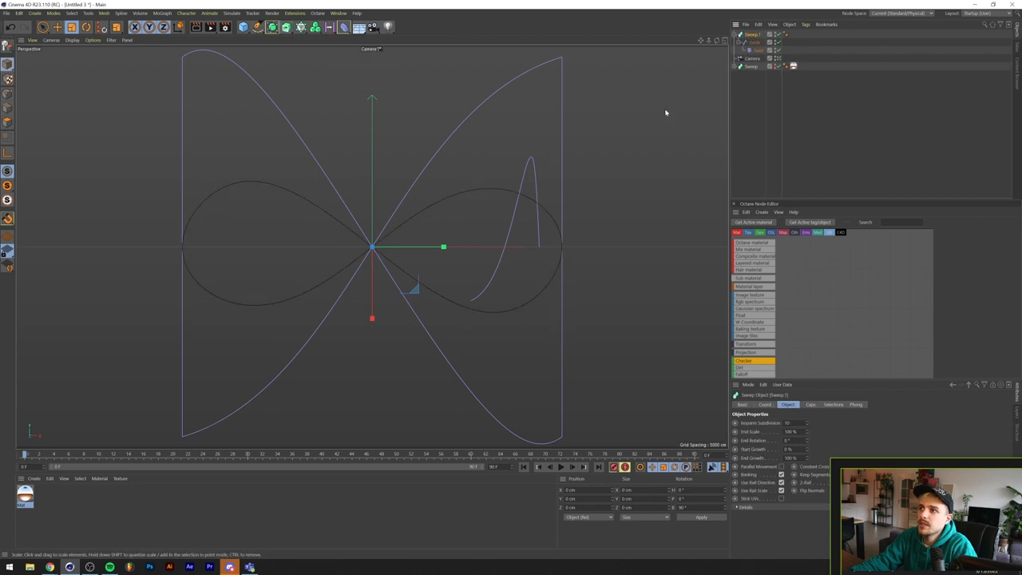
mouse_move(253, 70)
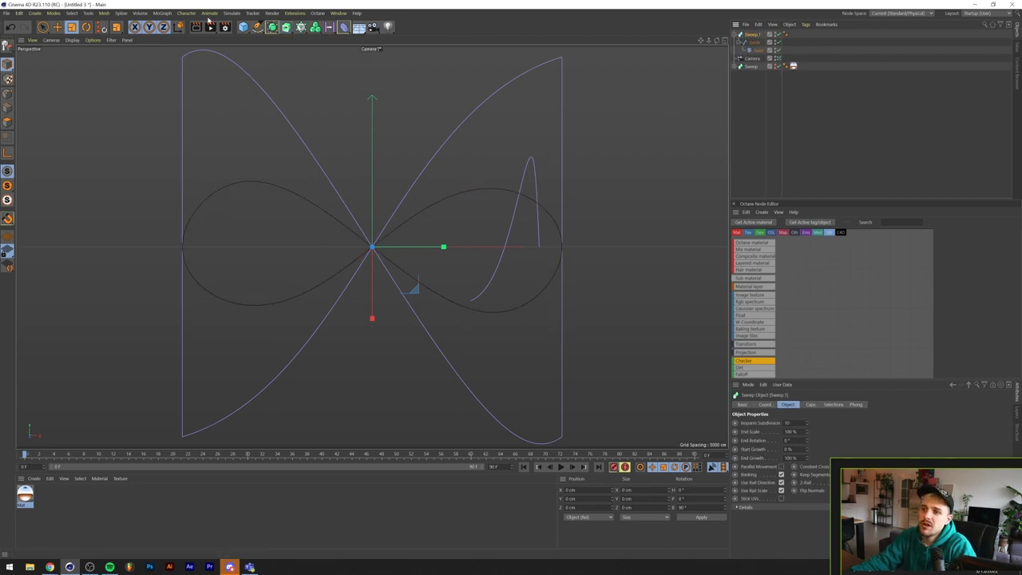
mouse_move(257, 26)
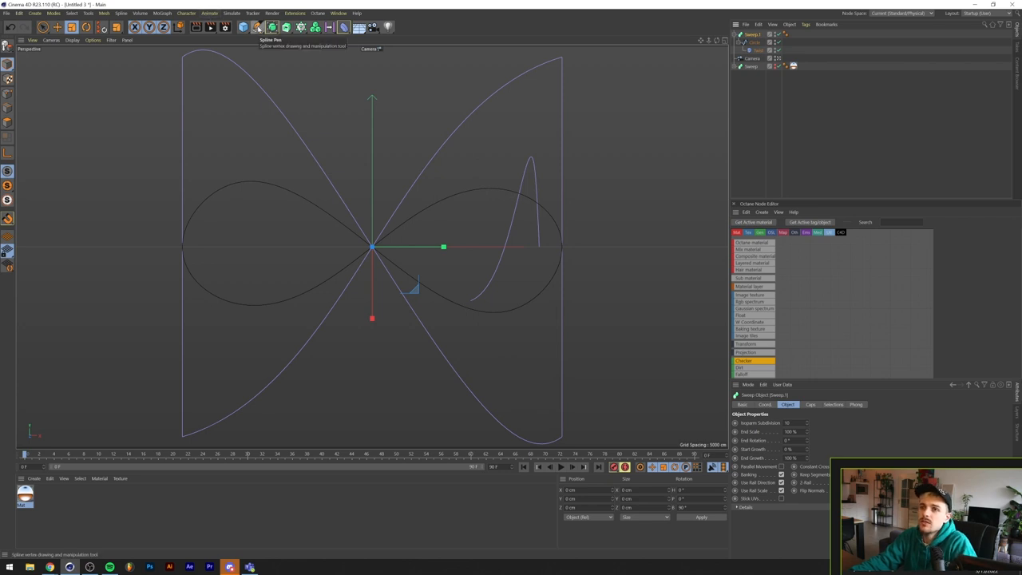
left_click(257, 26)
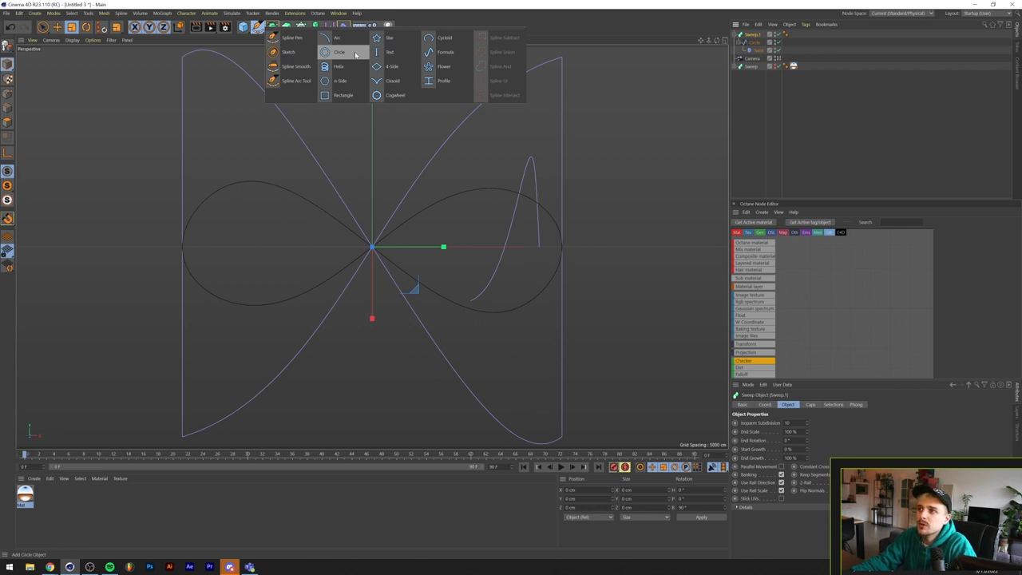
left_click(339, 51)
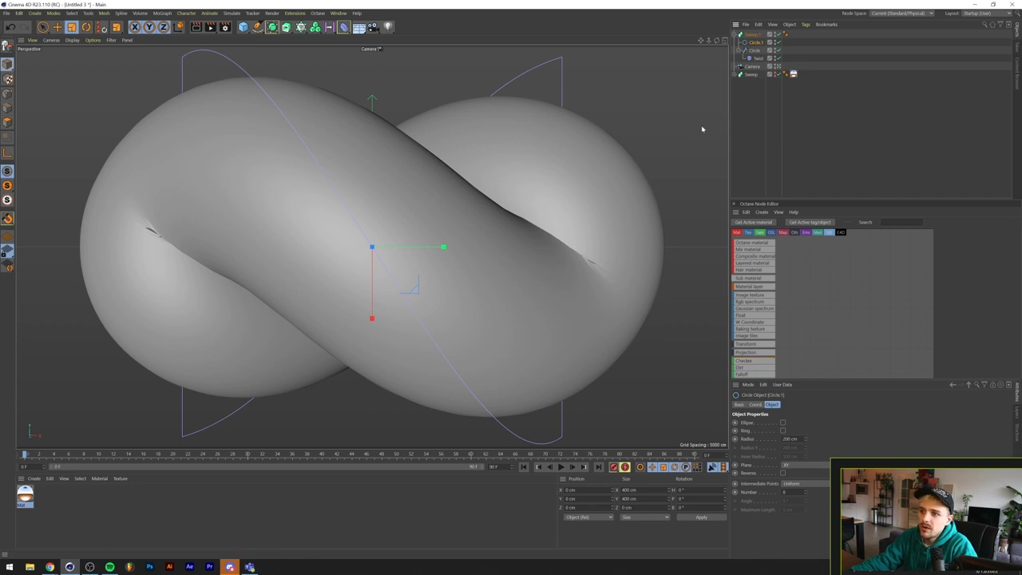
mouse_move(623, 372)
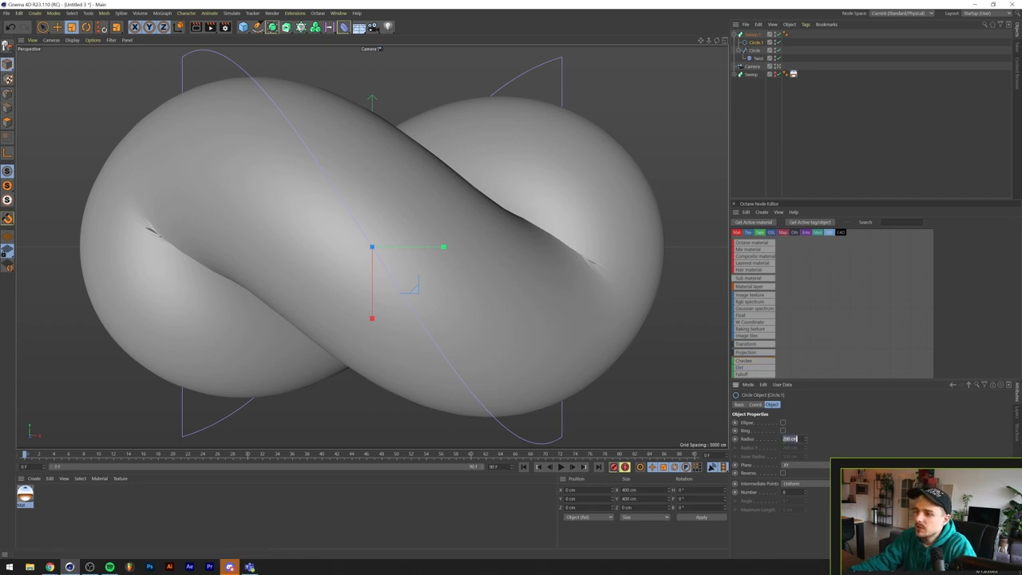
type("140")
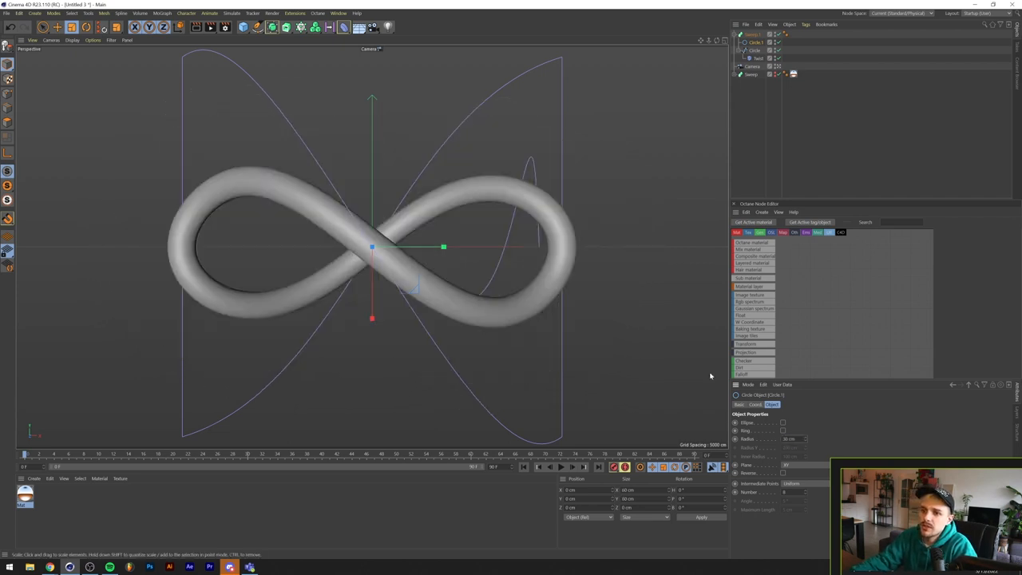
left_click(753, 67)
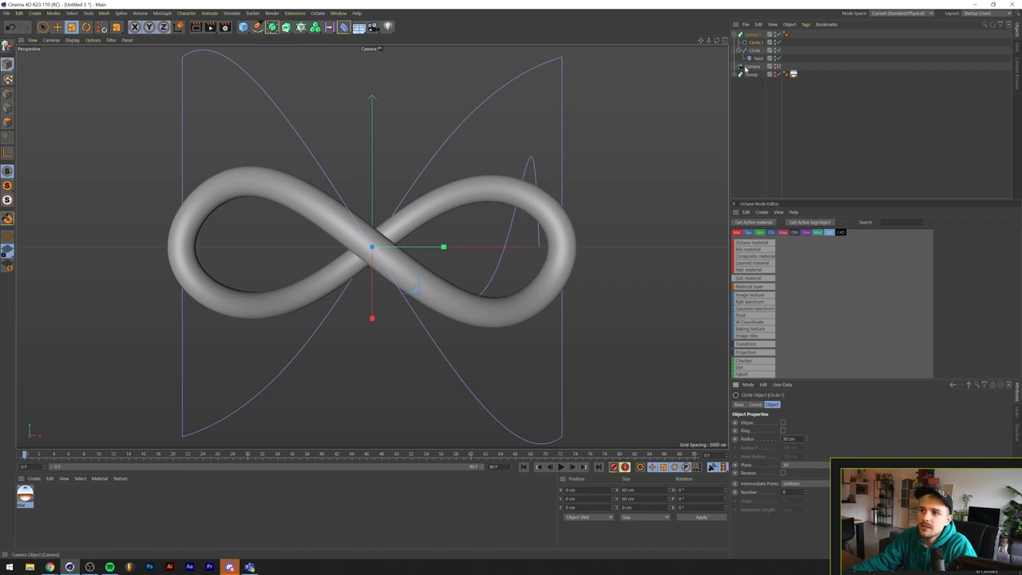
left_click(752, 39)
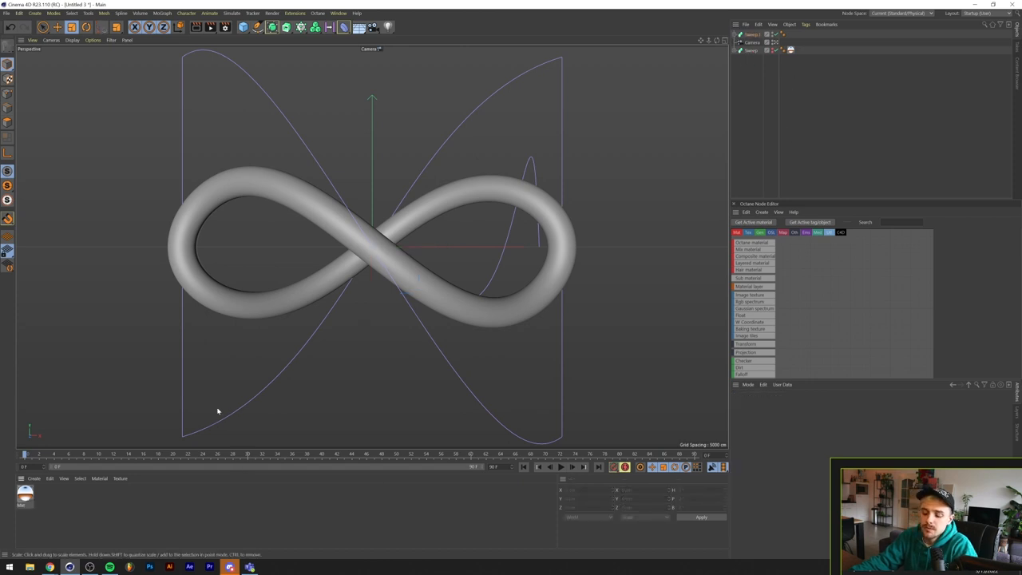
mouse_move(197, 498)
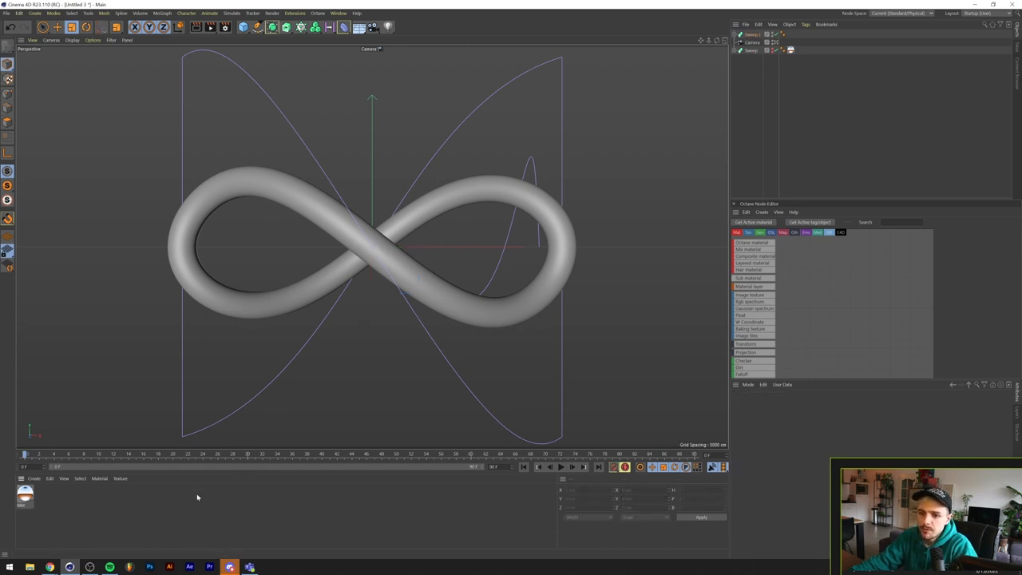
mouse_move(193, 488)
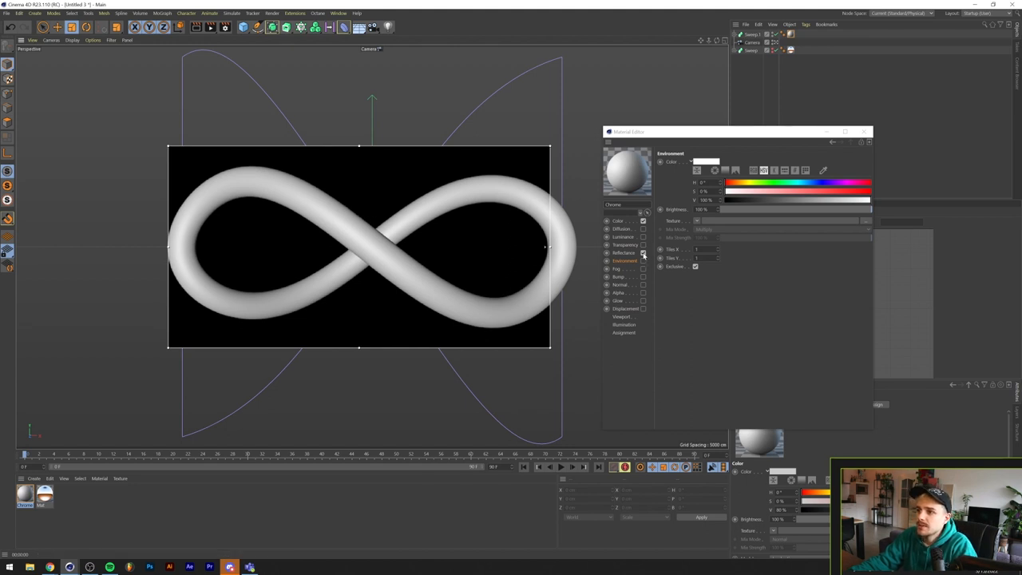
Disable Color and enable Environment with a 2D - V Gradient shader on Chrome
left_click(644, 221)
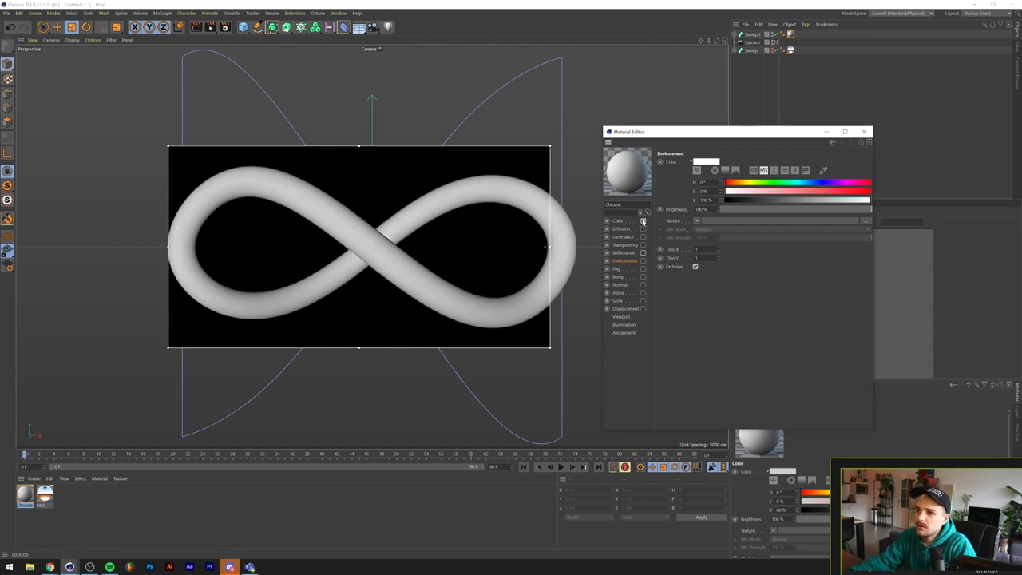
left_click(643, 262)
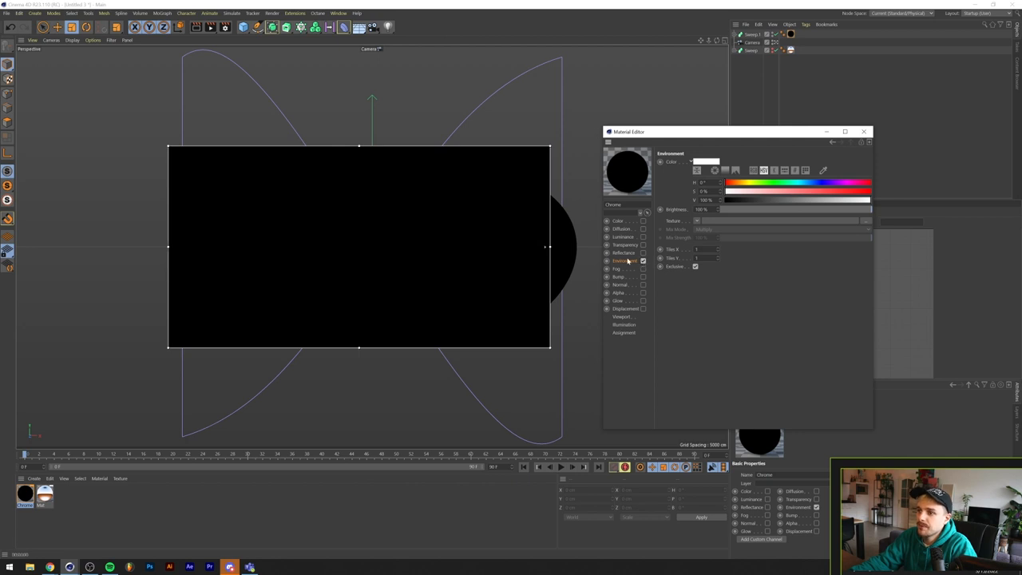
mouse_move(630, 256)
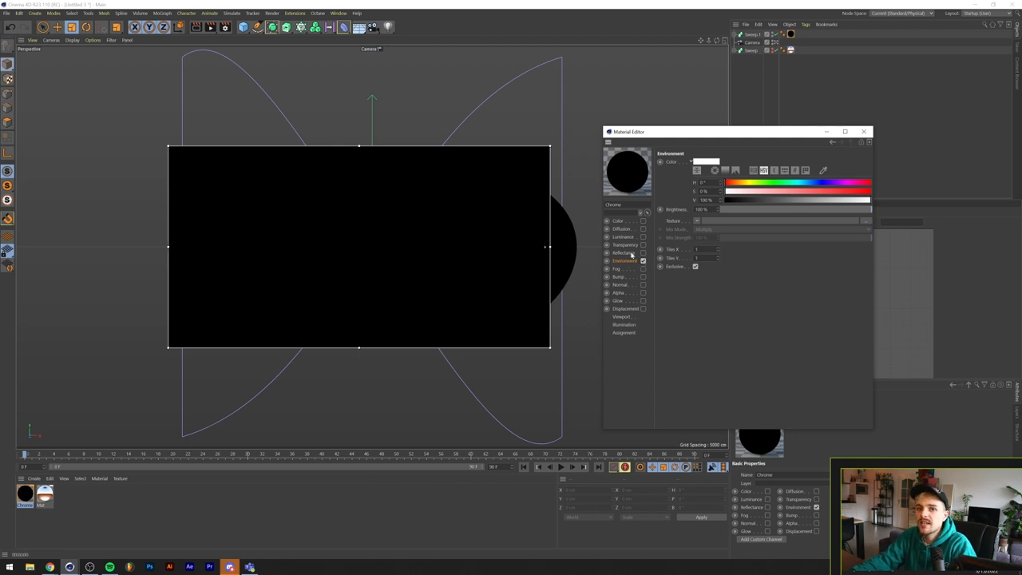
left_click(643, 260)
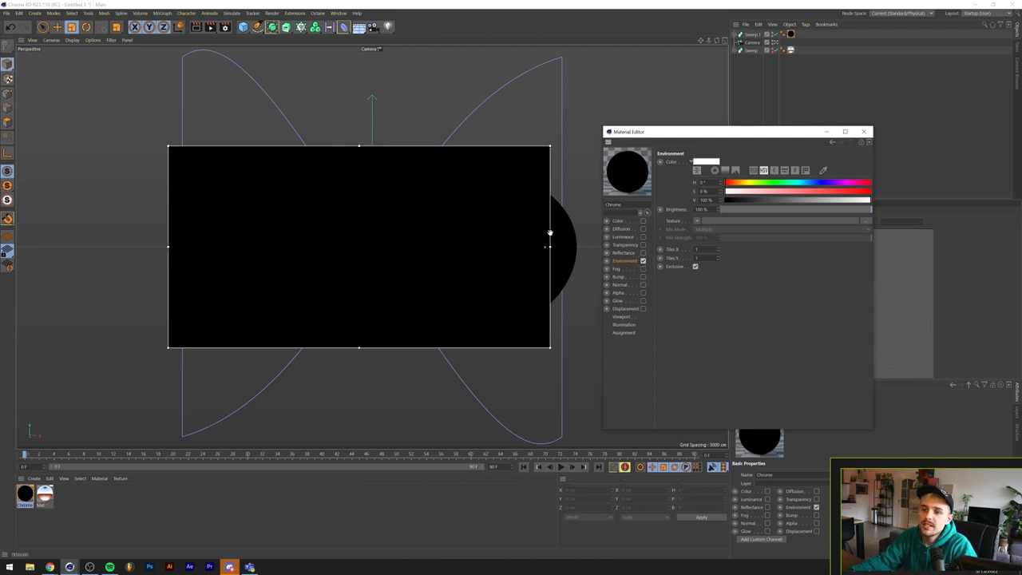
mouse_move(683, 261)
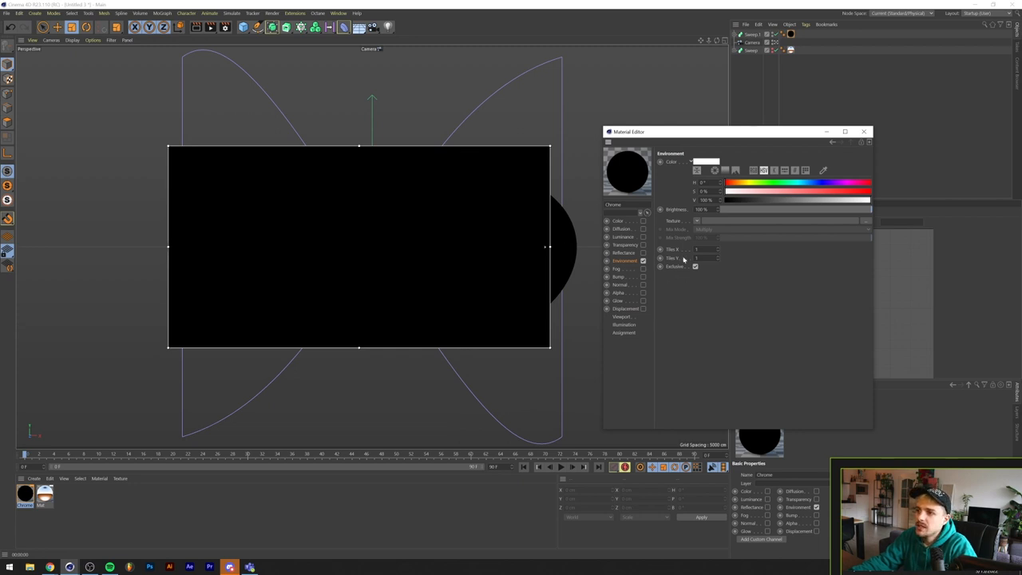
mouse_move(699, 220)
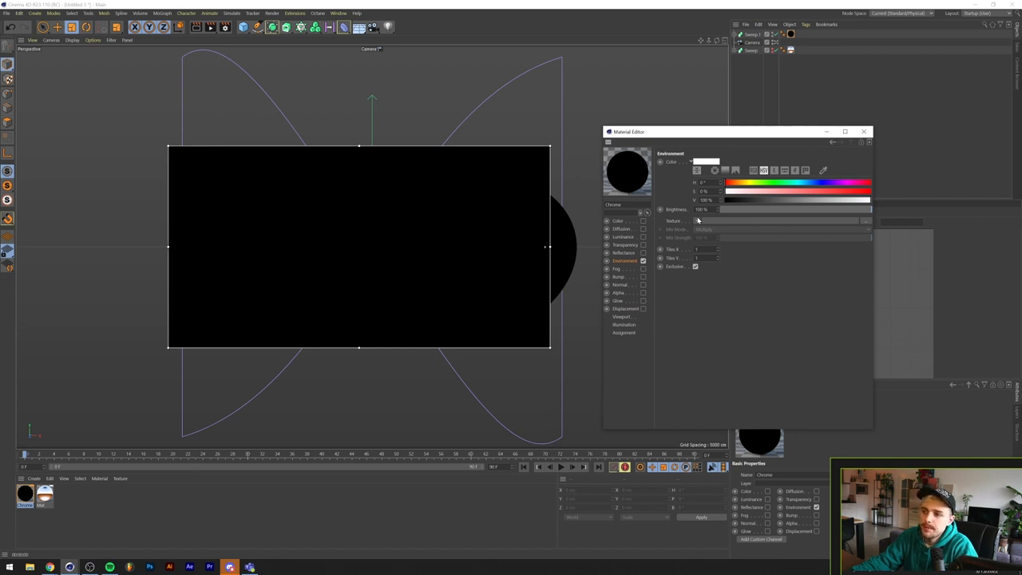
left_click(697, 222)
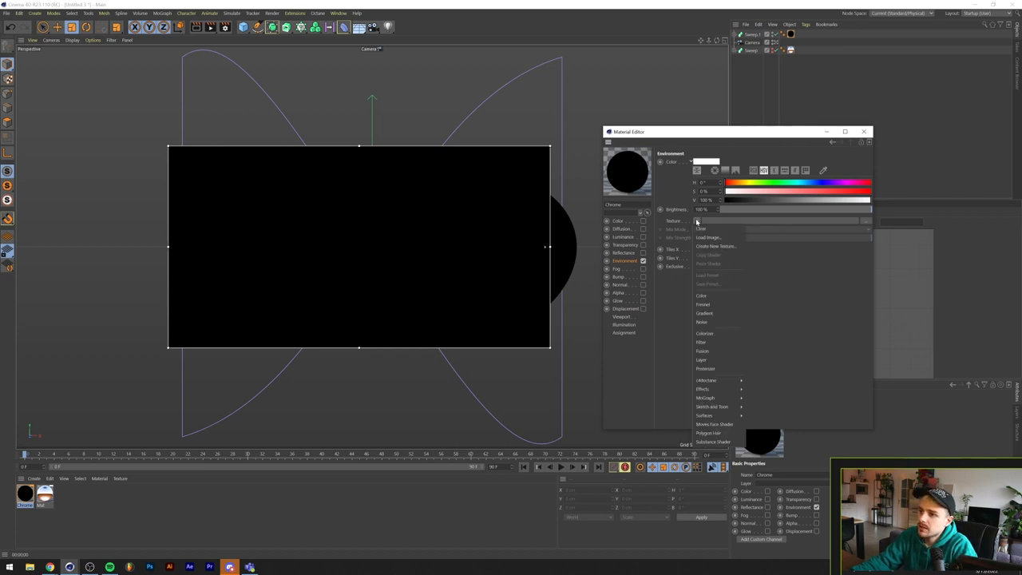
mouse_move(714, 313)
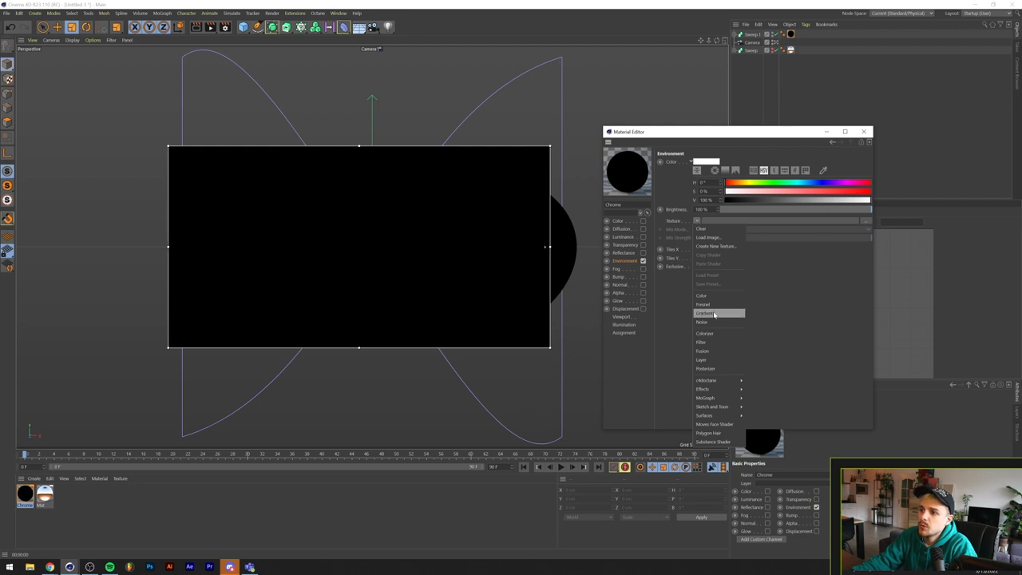
left_click(720, 312)
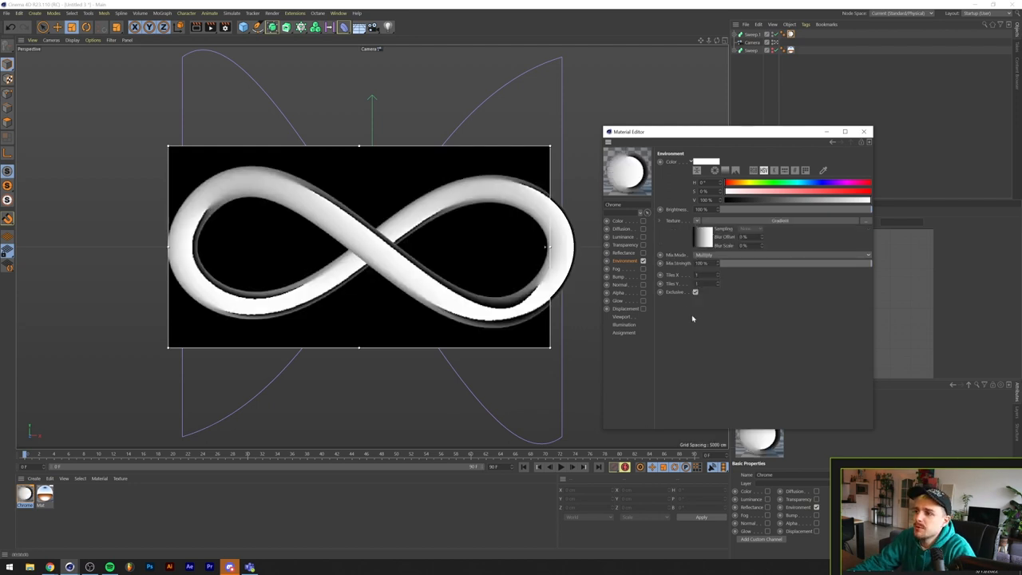
mouse_move(759, 222)
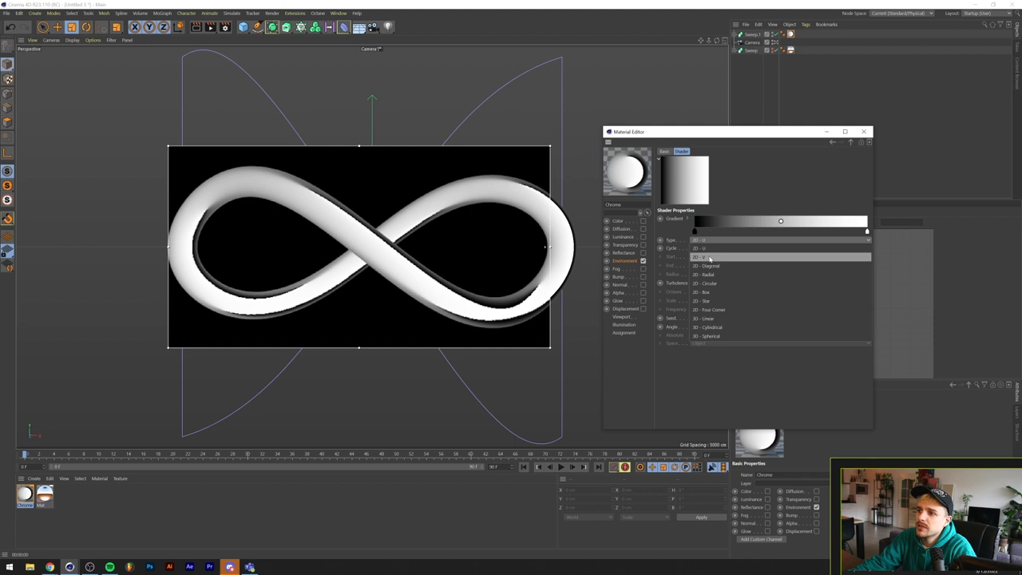
left_click(699, 248)
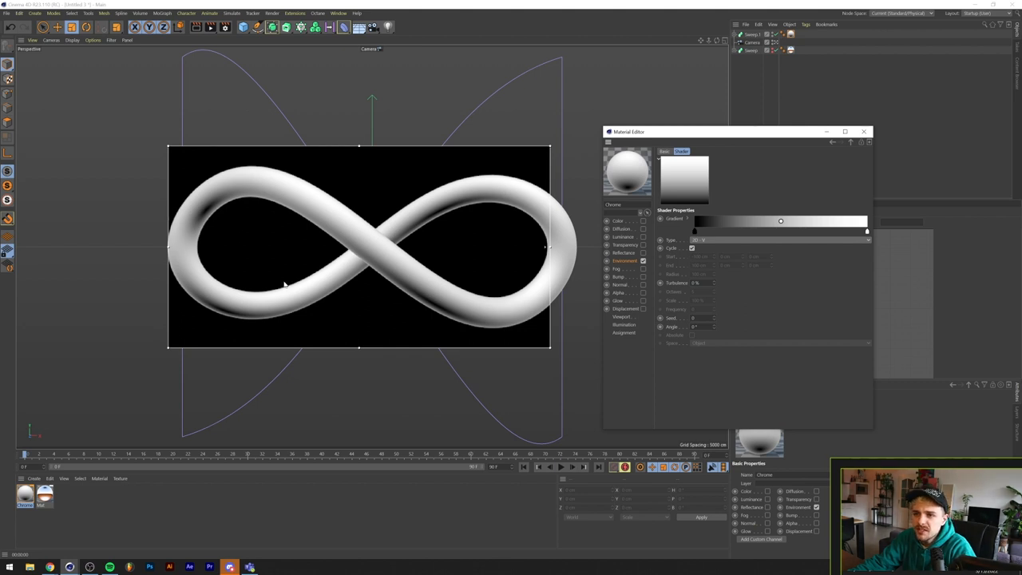
mouse_move(286, 365)
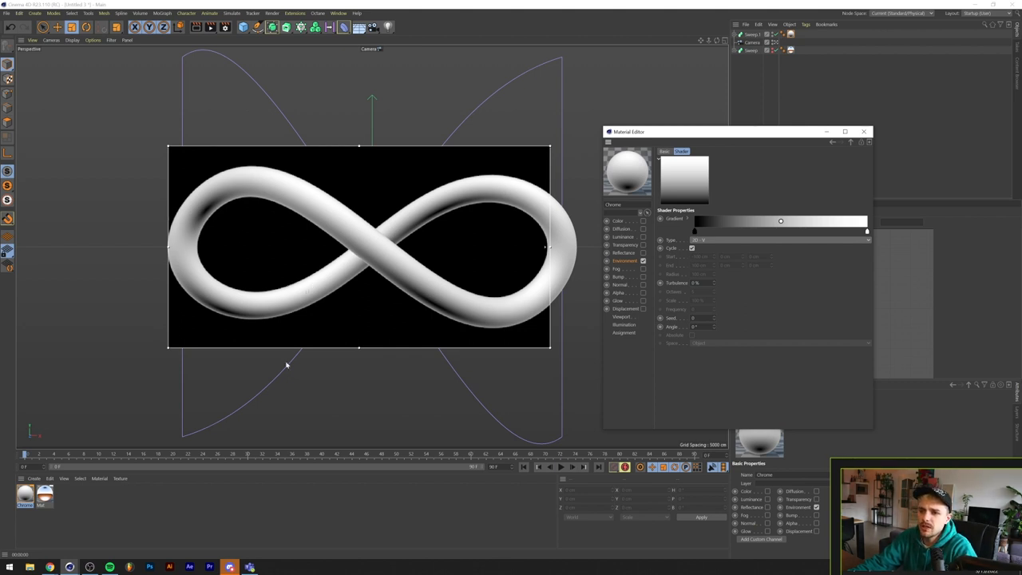
mouse_move(341, 247)
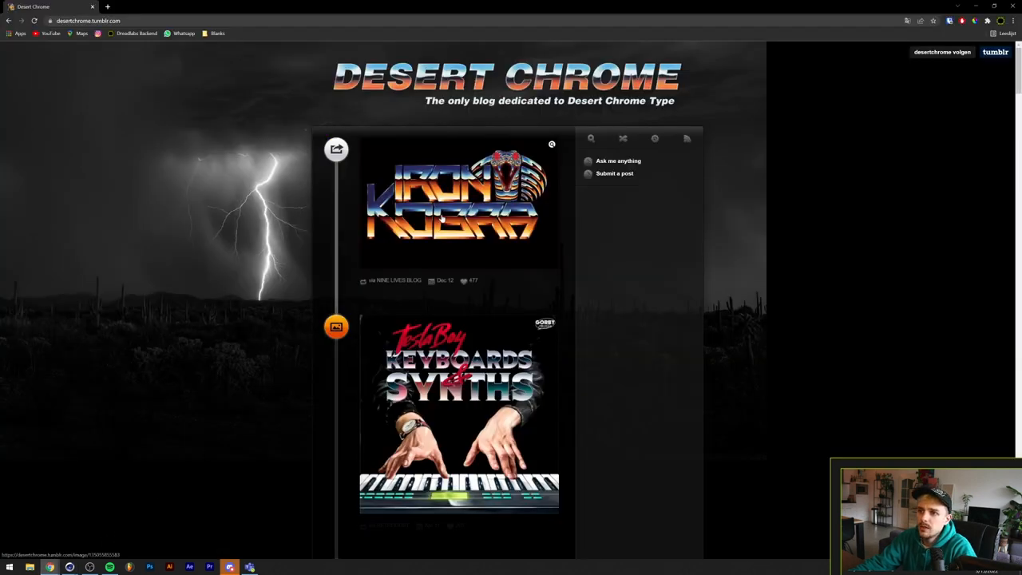
Open the Iron Kobra artwork post on Desert Chrome and enlarge it full-size
left_click(460, 203)
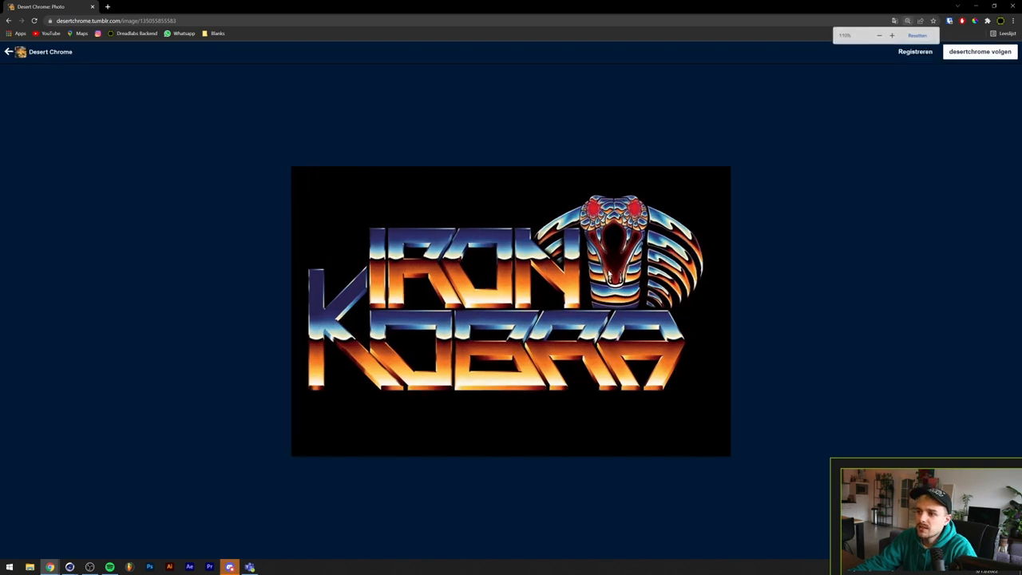
left_click(892, 35)
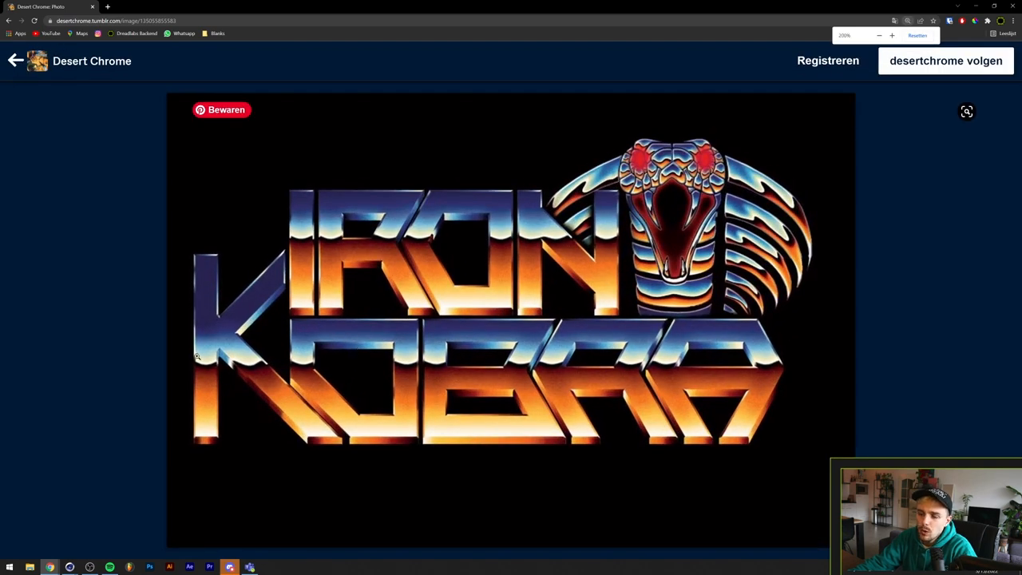
left_click(917, 35)
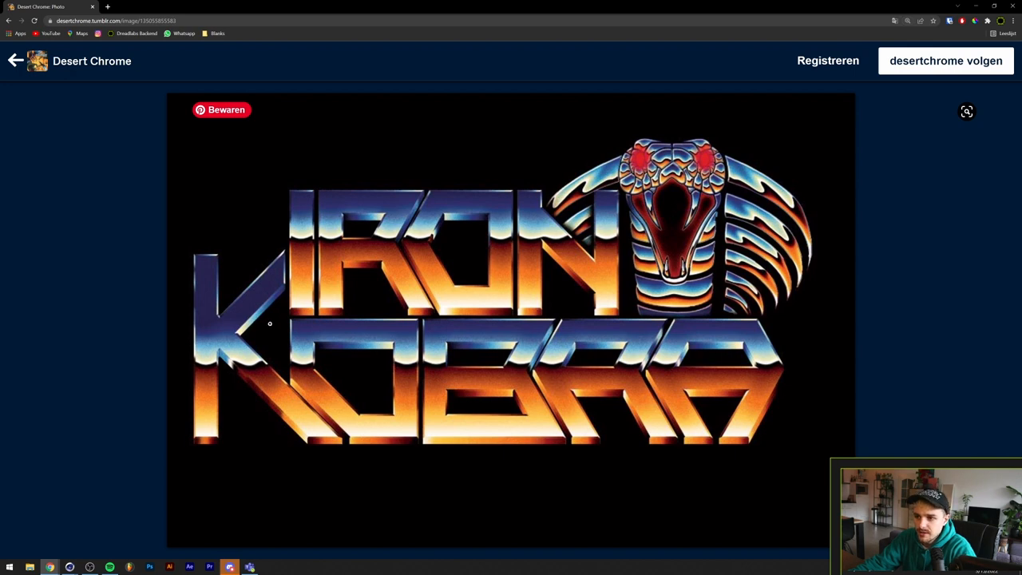
mouse_move(205, 371)
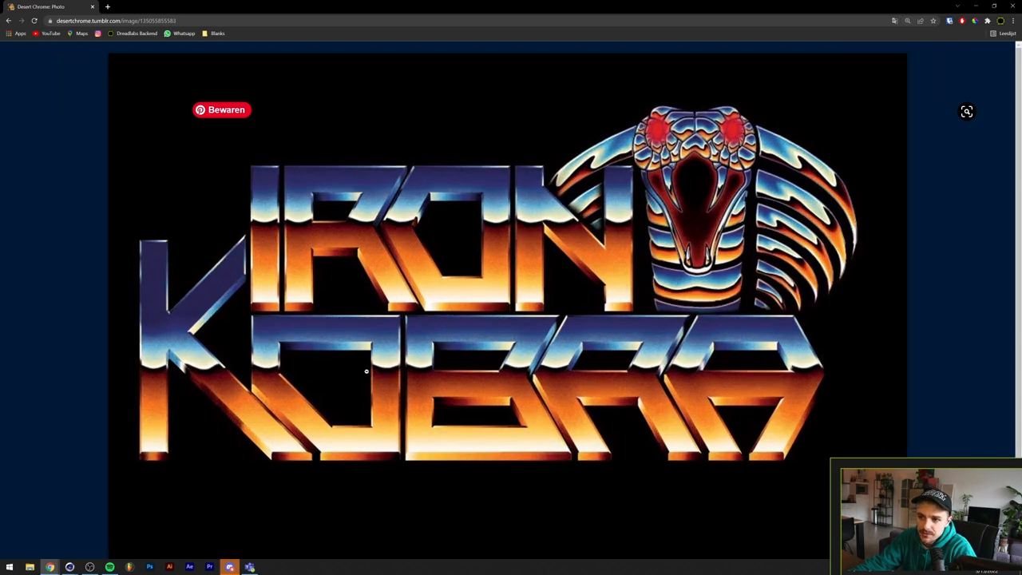
mouse_move(252, 232)
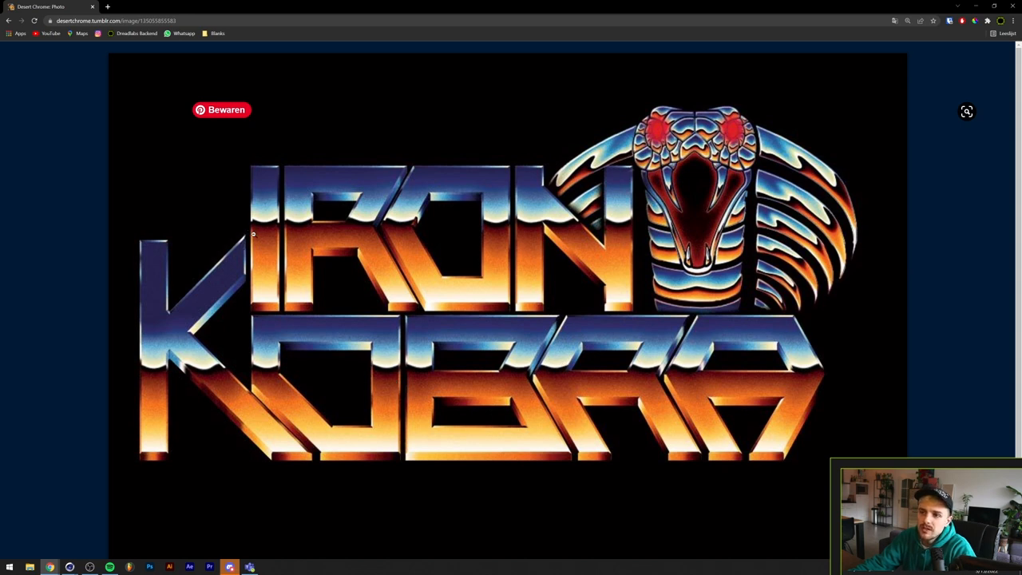
mouse_move(260, 180)
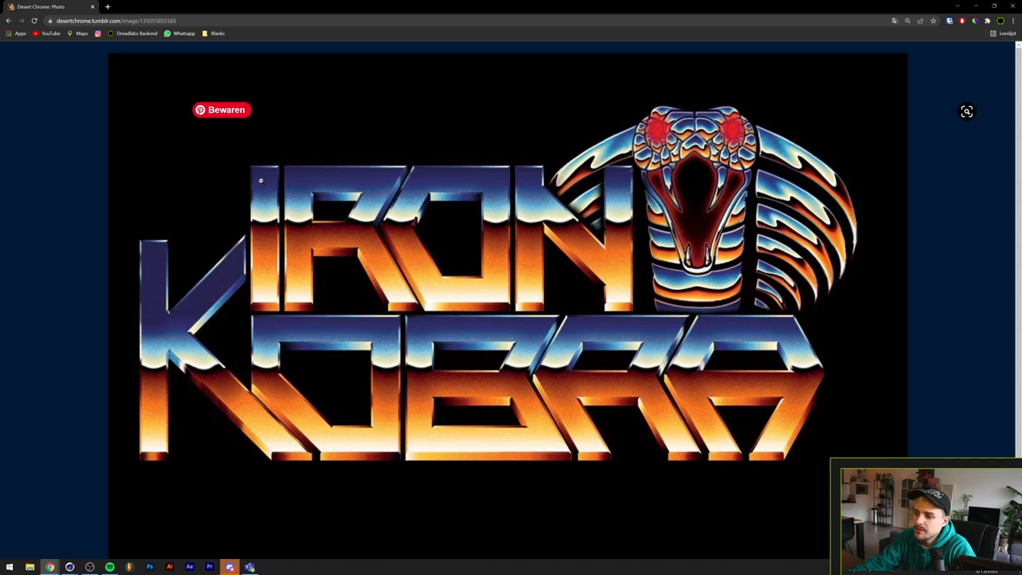
mouse_move(280, 186)
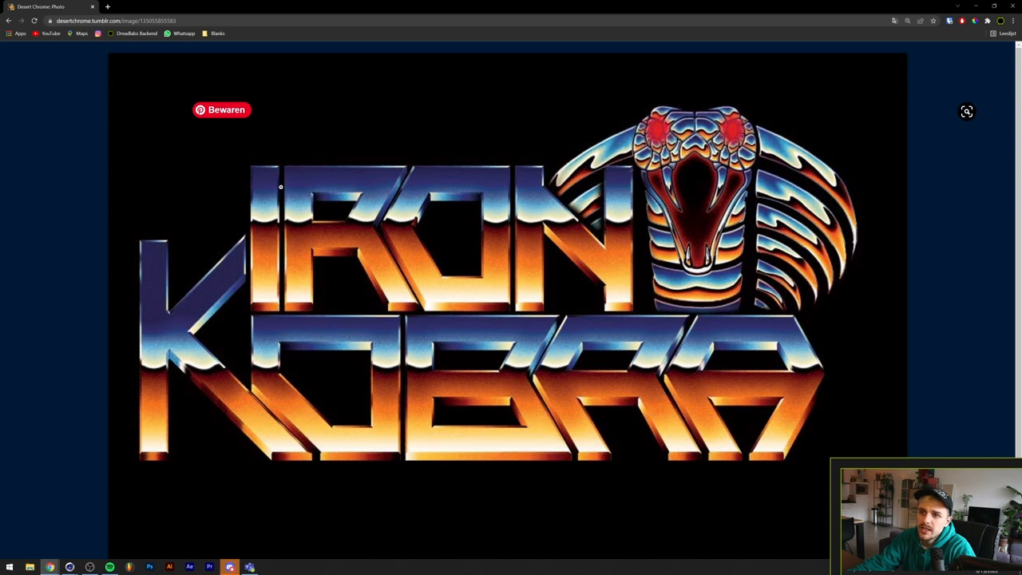
mouse_move(307, 165)
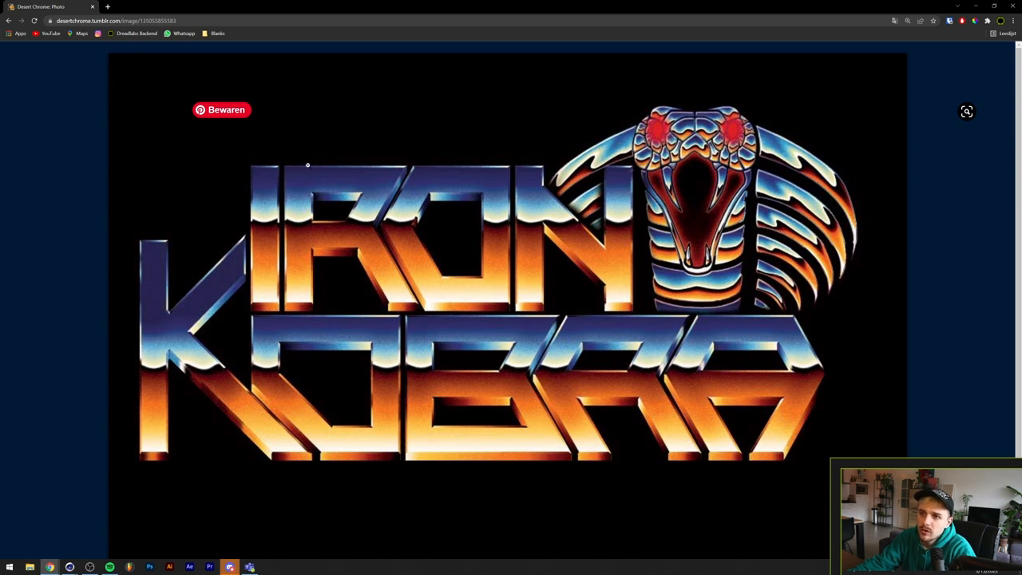
mouse_move(302, 202)
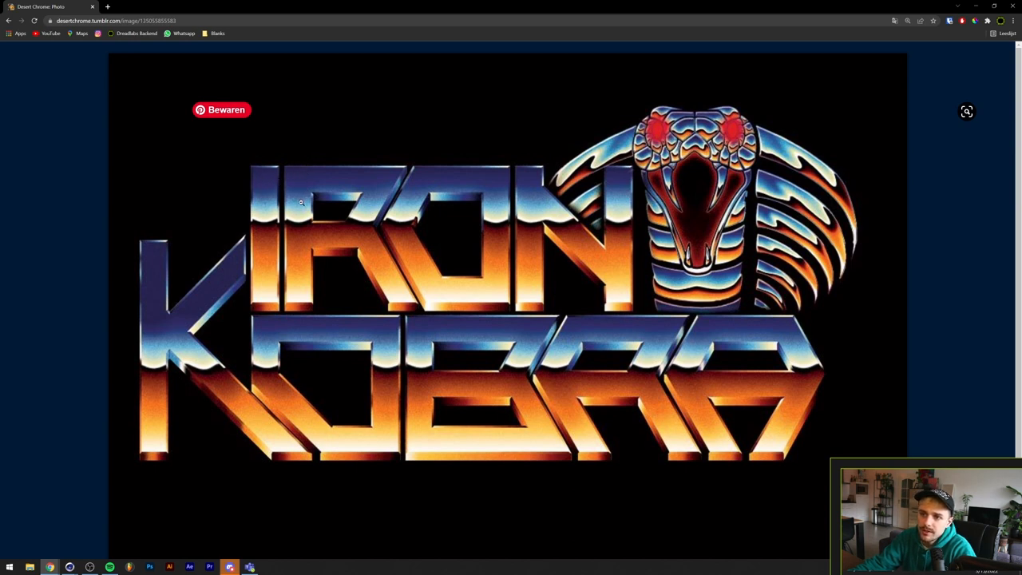
mouse_move(299, 221)
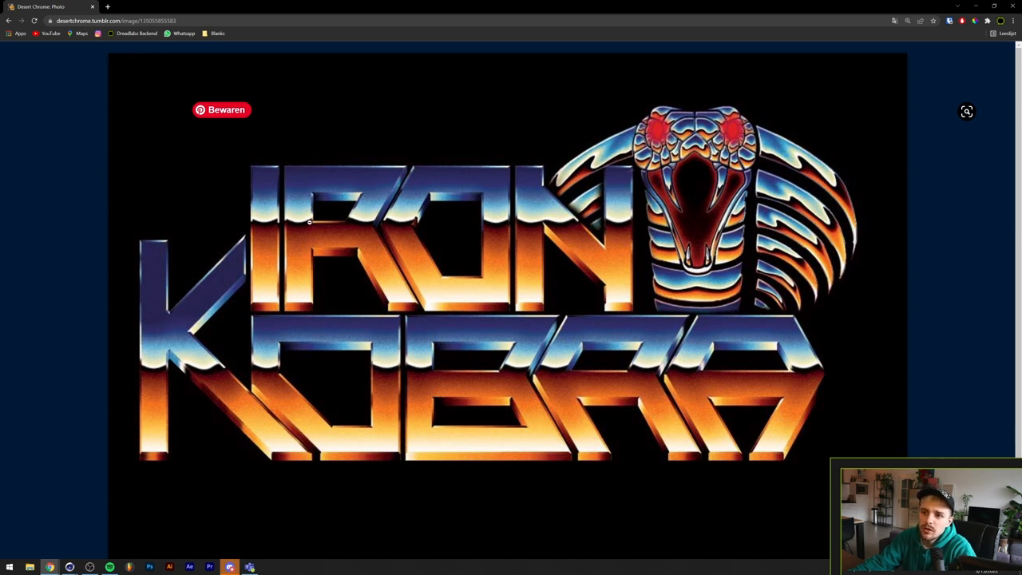
mouse_move(302, 226)
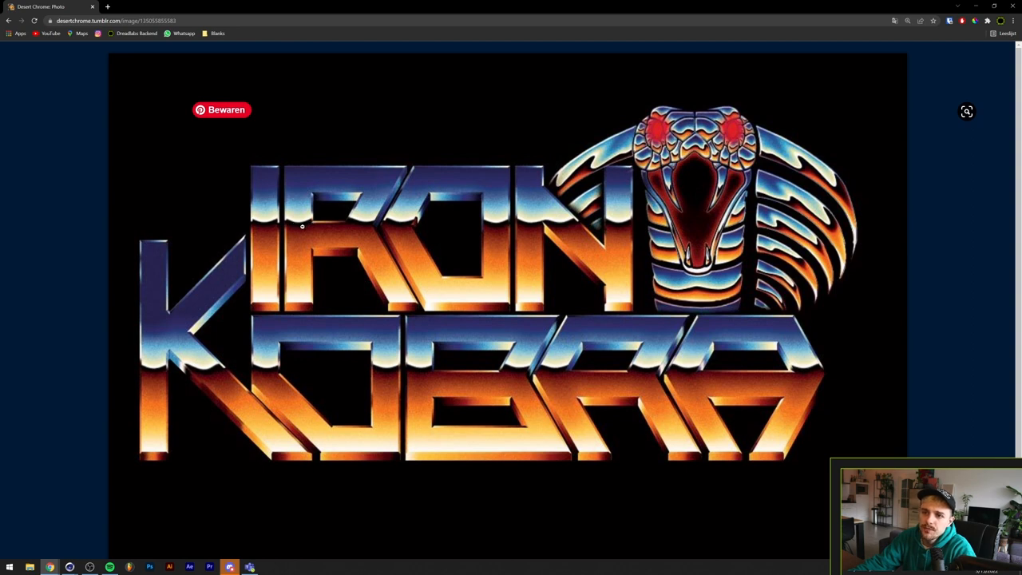
mouse_move(297, 286)
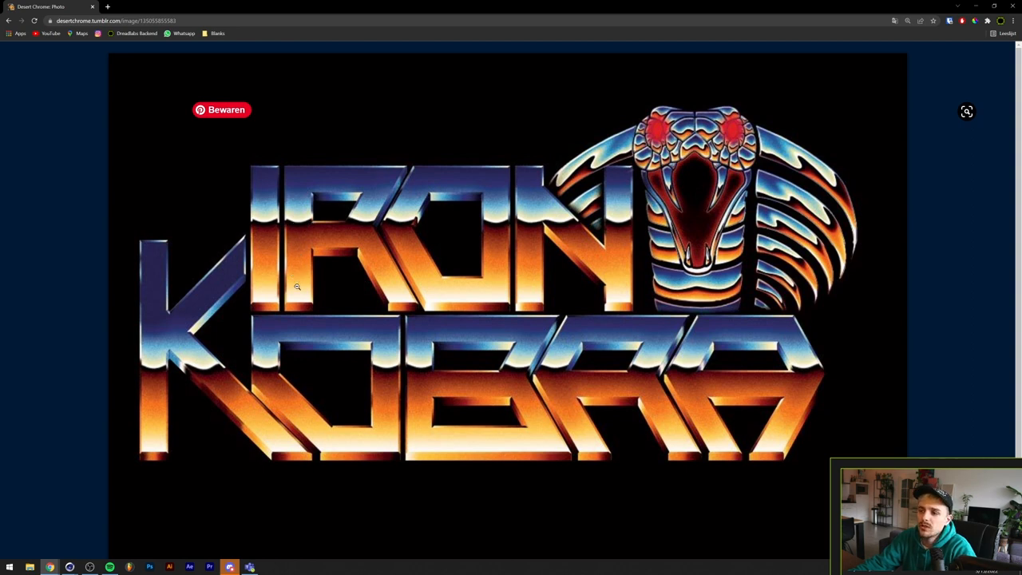
mouse_move(282, 354)
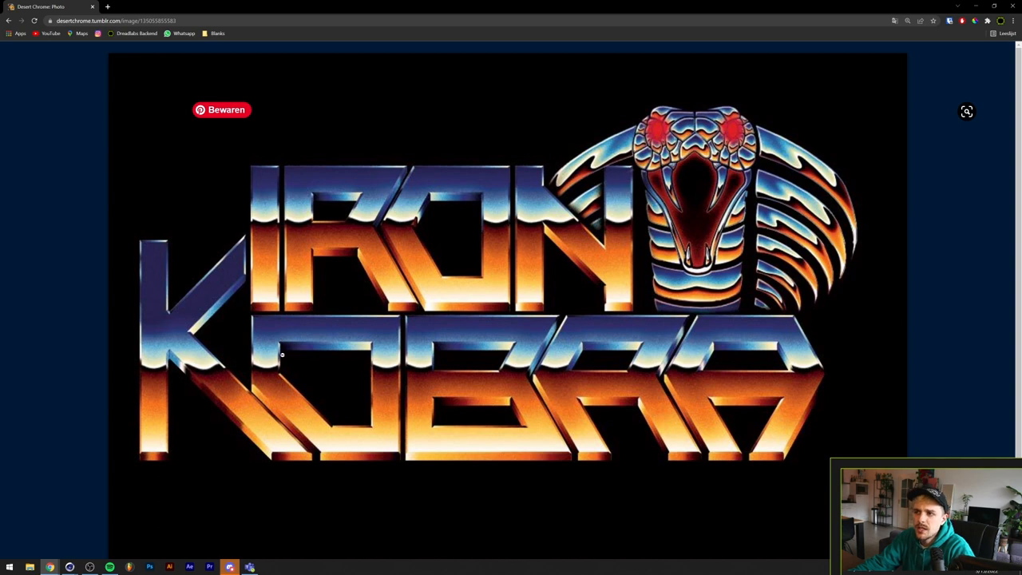
mouse_move(230, 446)
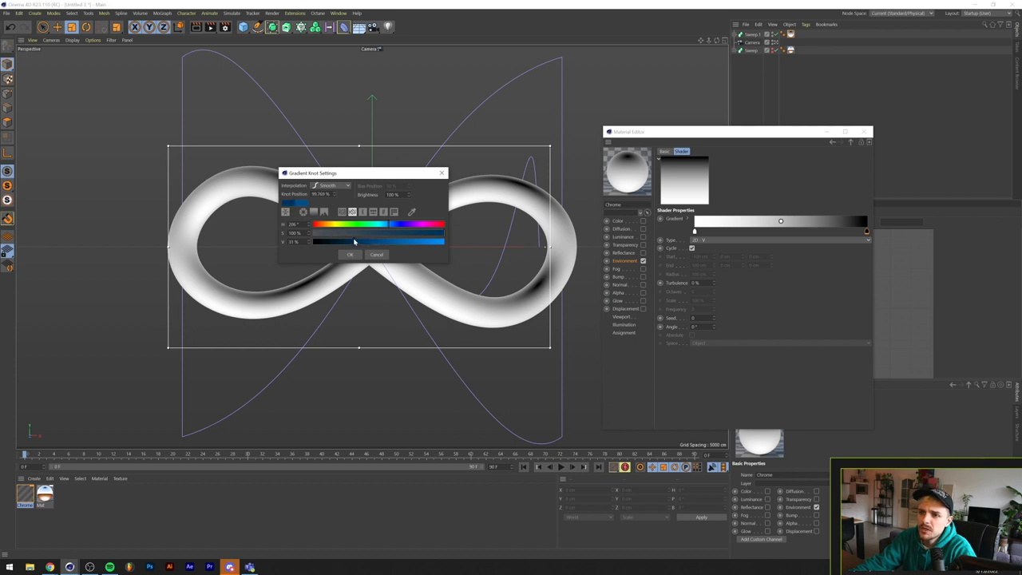
Set the gradient's end knot to deep blue and the middle knot to light sky blue
left_click(350, 254)
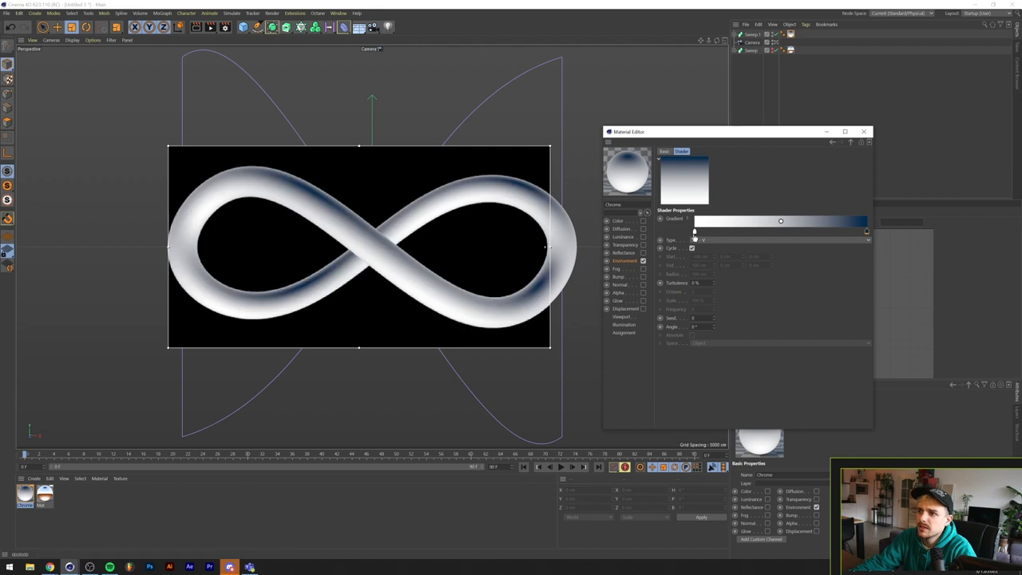
mouse_move(845, 232)
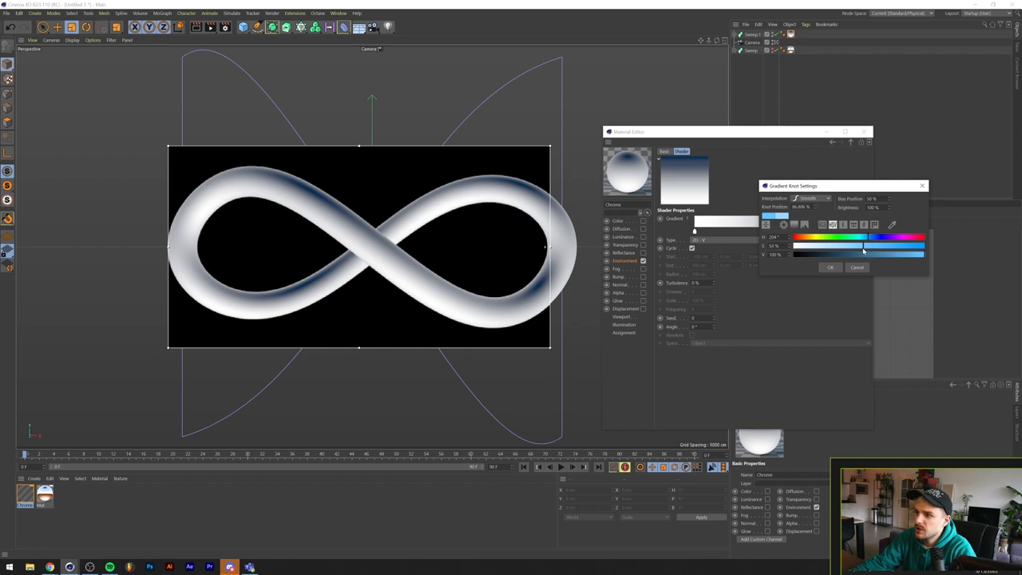
left_click(830, 267)
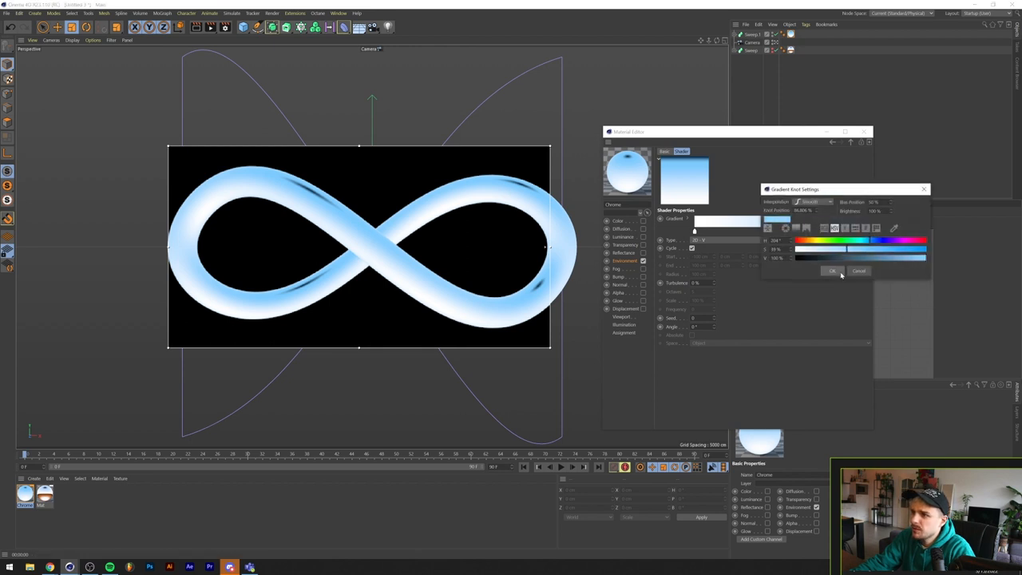
left_click(832, 271)
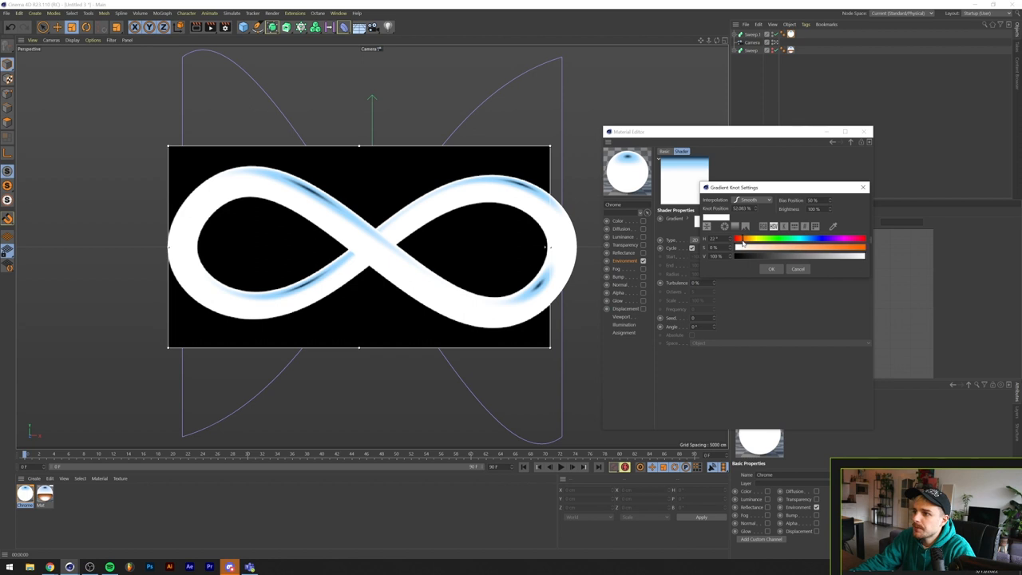
Make a dark brown horizon knot and add orange and pale golden knots to the gradient
left_click_drag(739, 254, 863, 254)
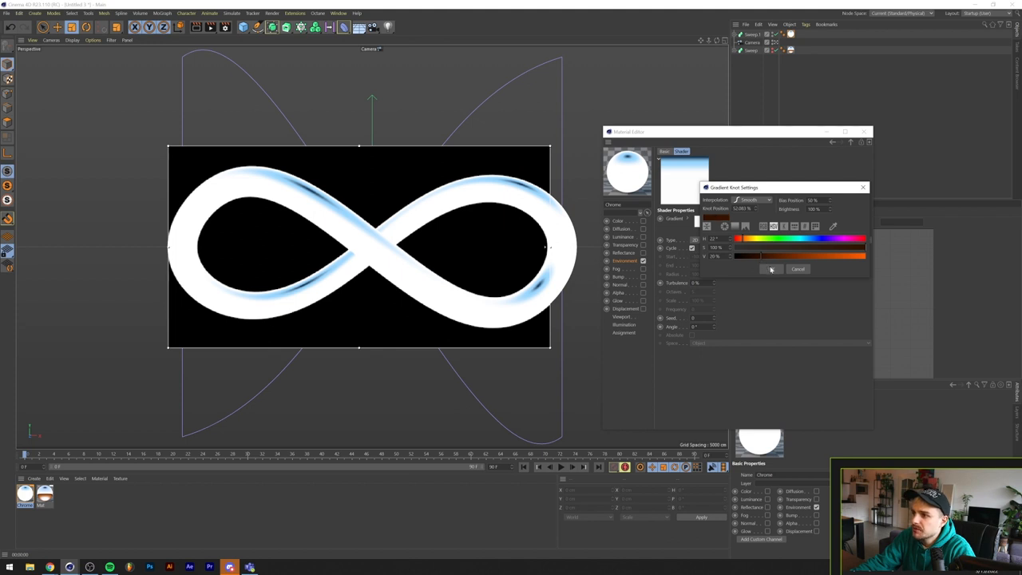
left_click(771, 269)
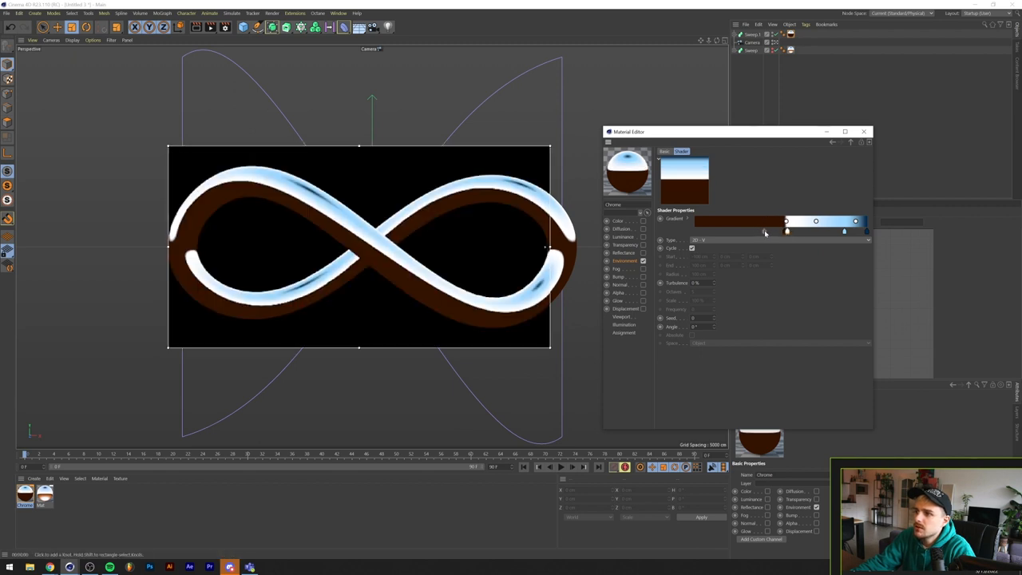
double_click(787, 231)
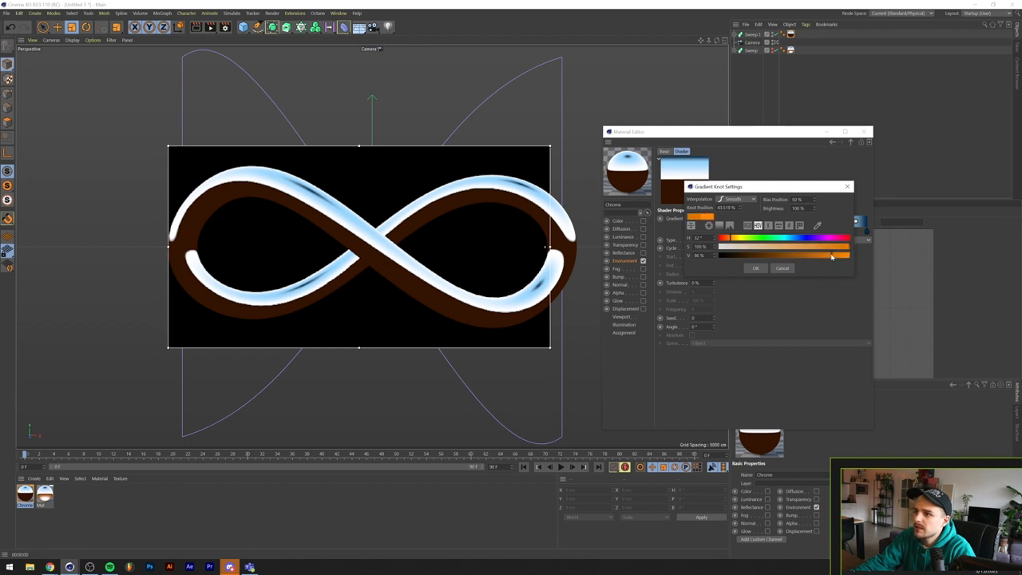
left_click(756, 268)
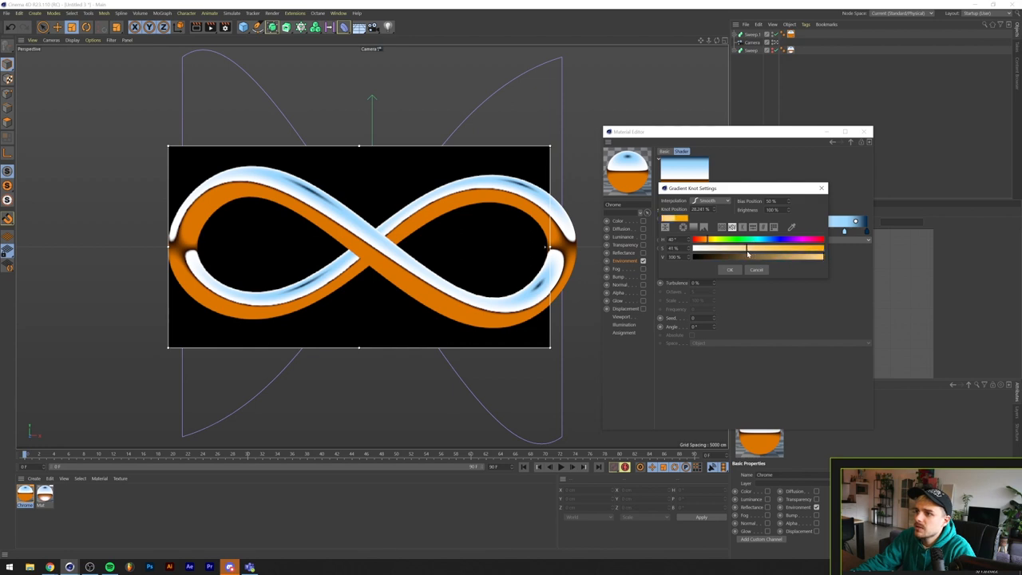
left_click(729, 270)
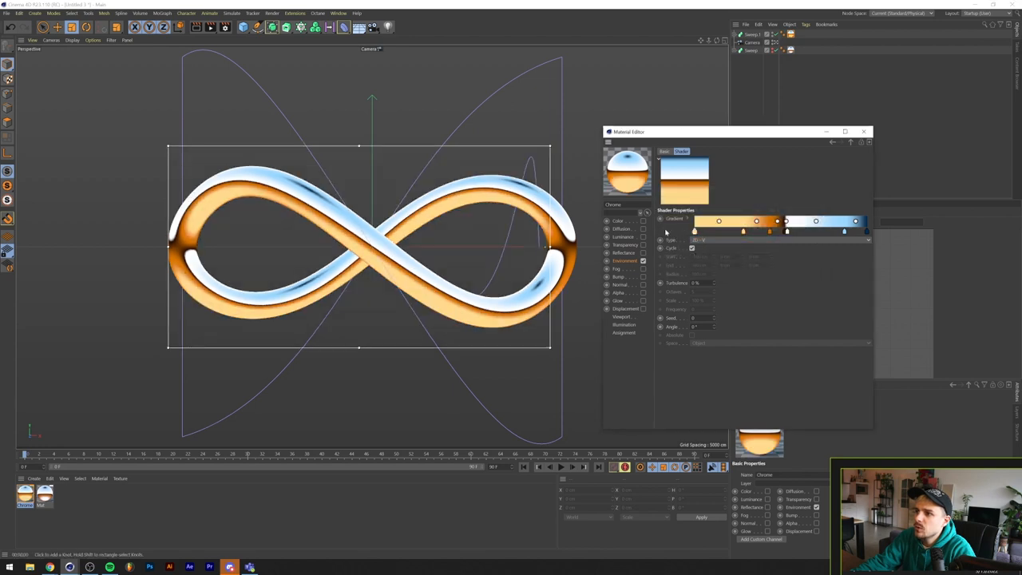
double_click(695, 232)
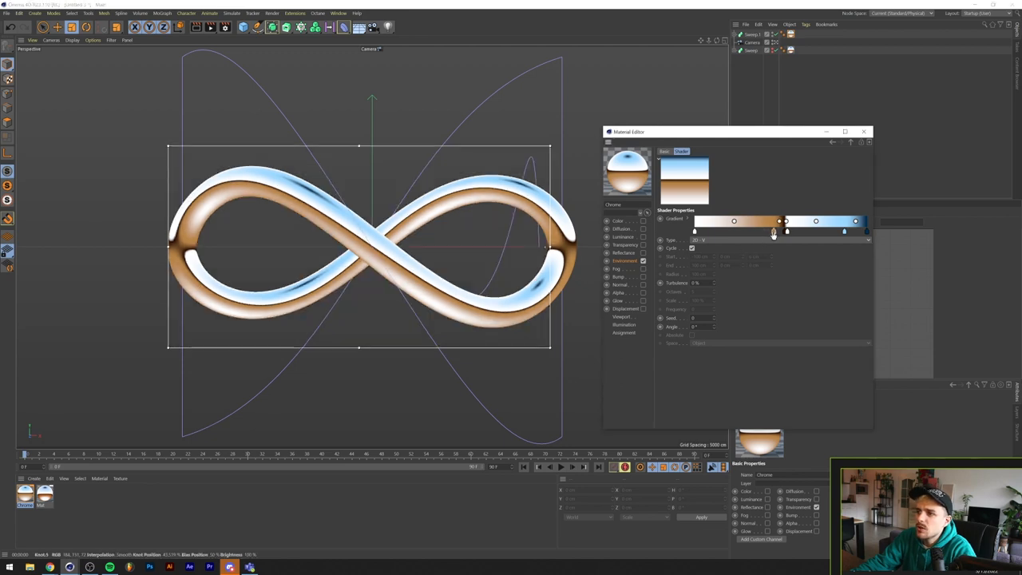
Deepen a golden knot to richer orange and slide the knots to narrow the orange band
double_click(773, 231)
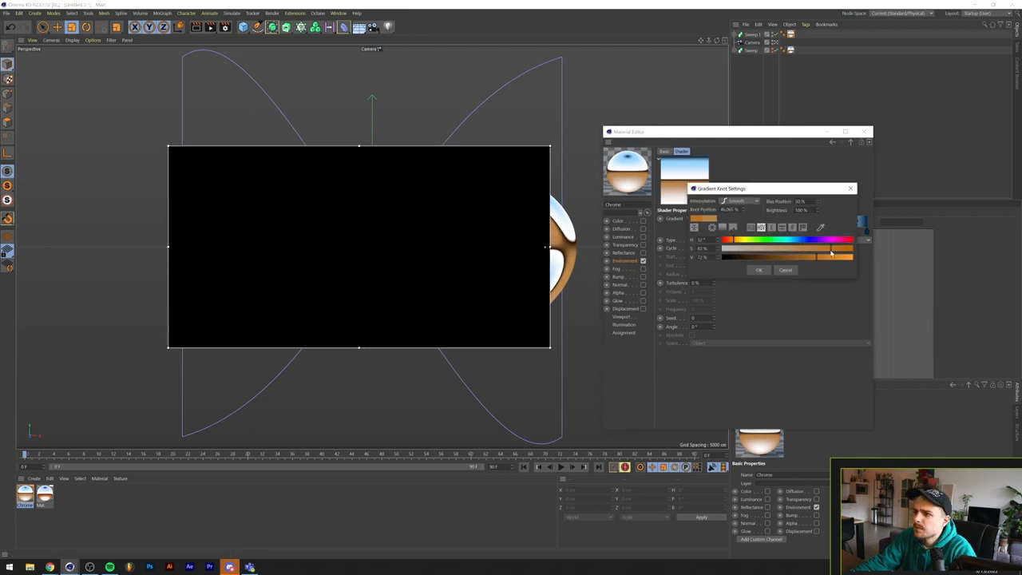
left_click(758, 270)
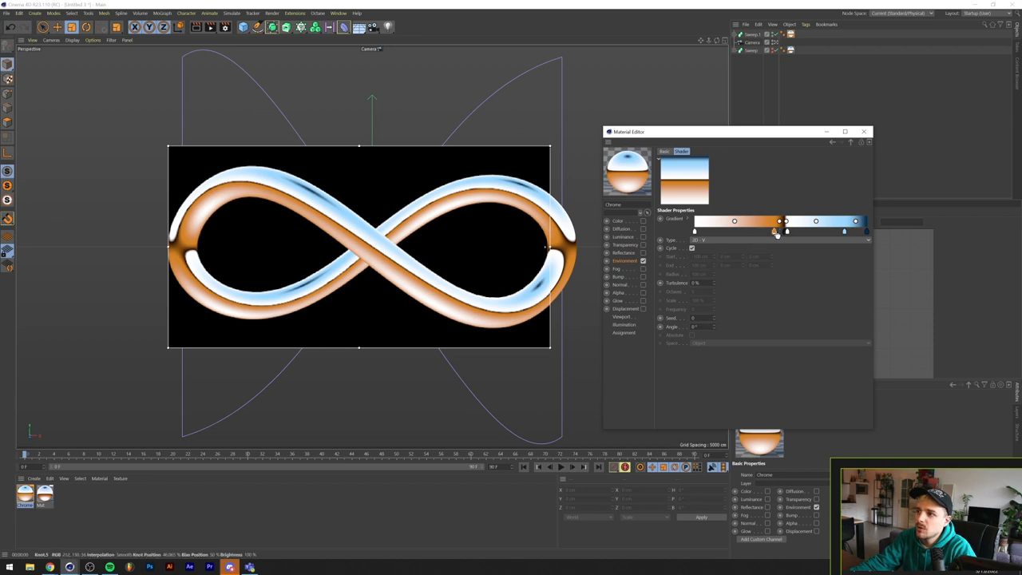
left_click_drag(786, 232, 759, 231)
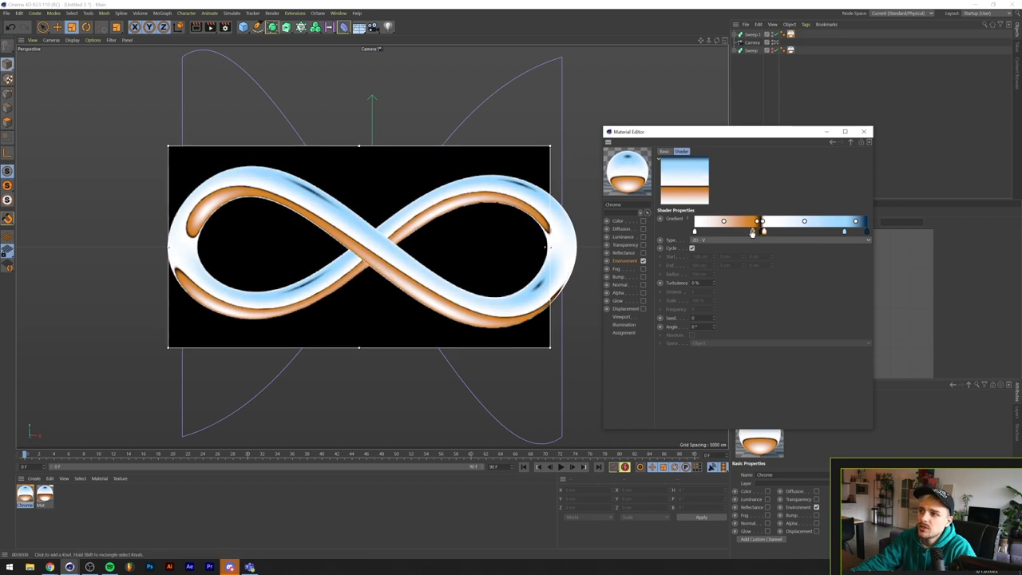
left_click_drag(759, 221, 748, 221)
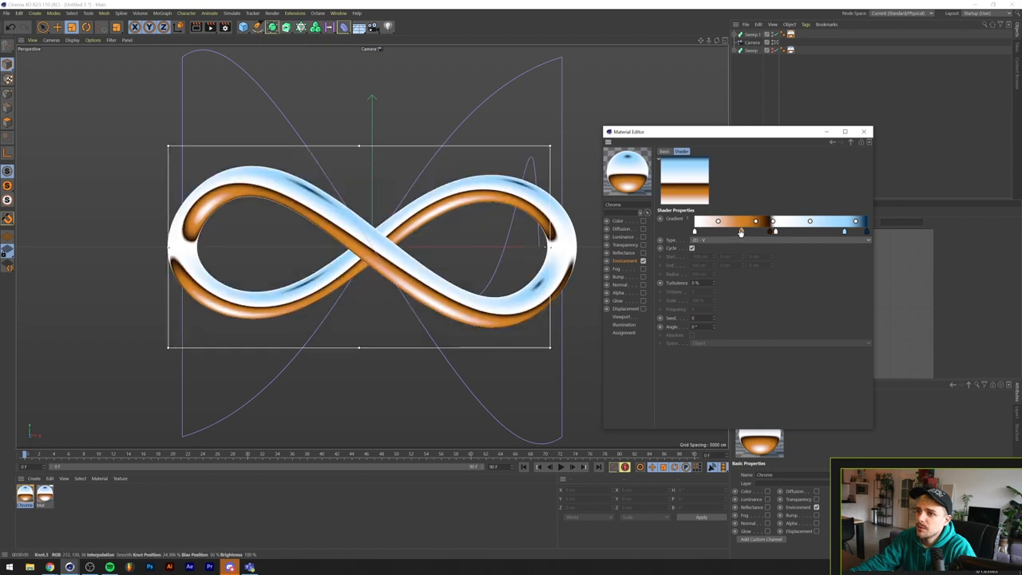
left_click_drag(742, 221, 723, 222)
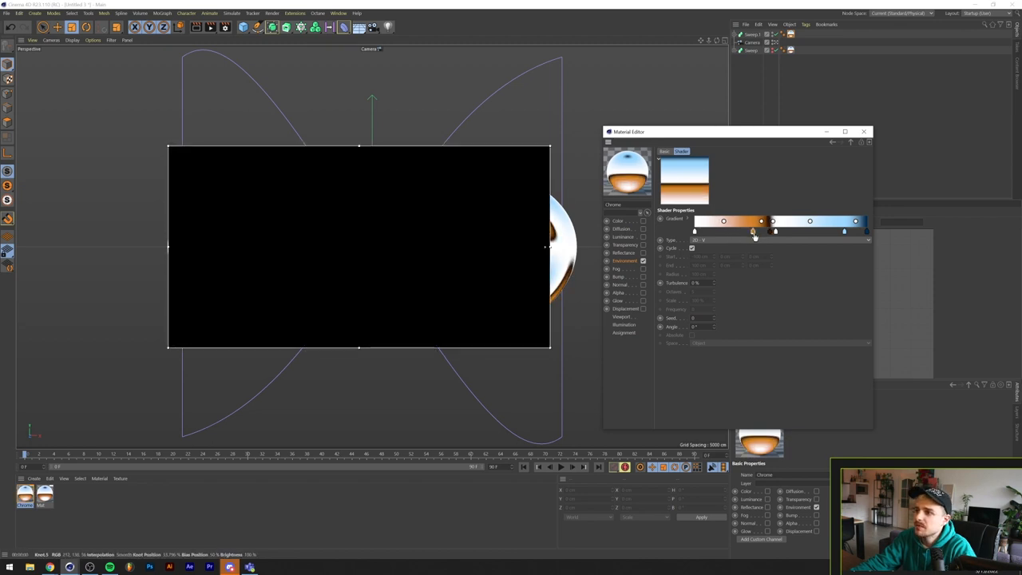